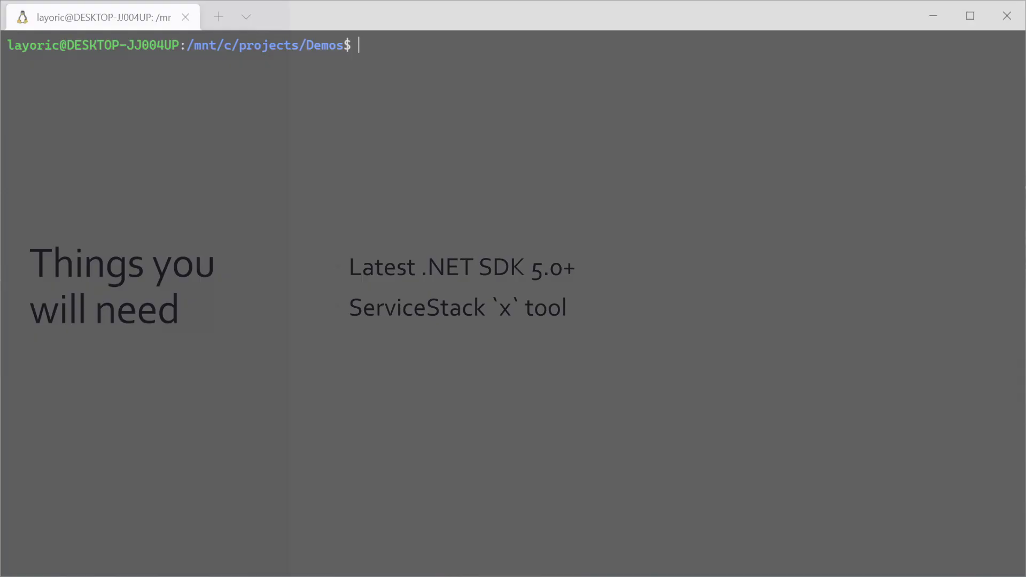
- Run the global install of the ServiceStack x dotnet tool
text(dotnet tool insta)
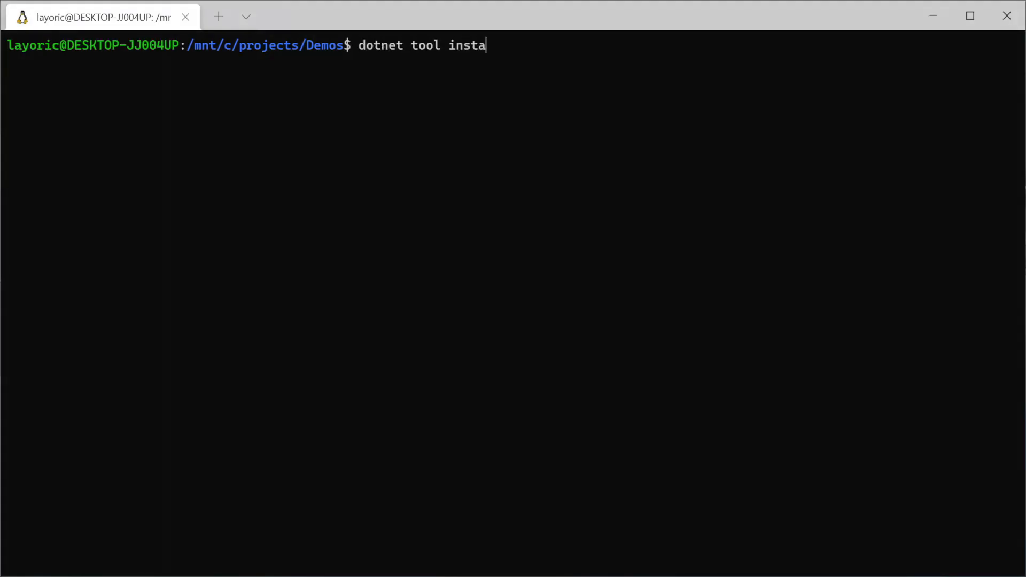
text(ll -g x)
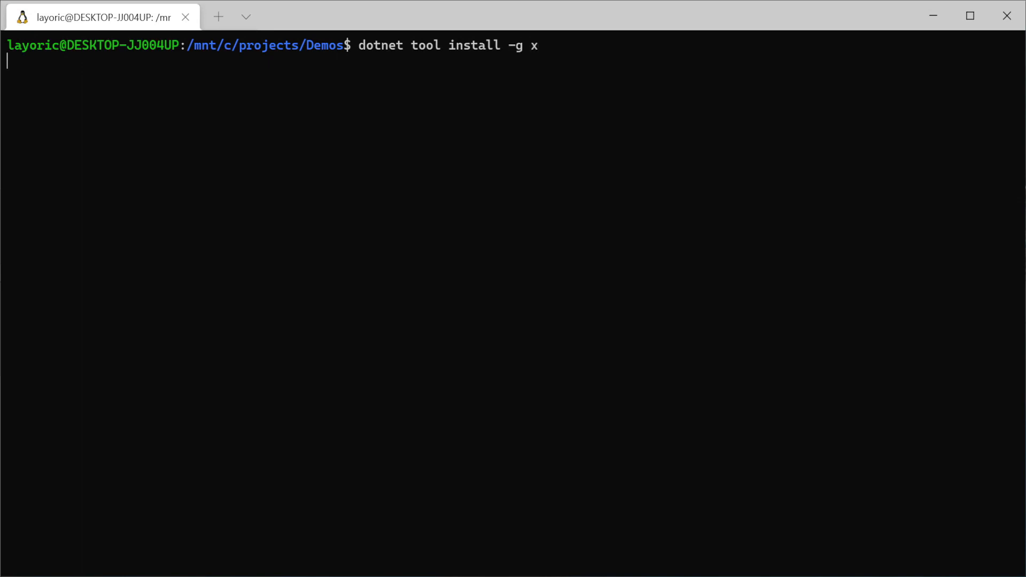
key(ctrl+c)
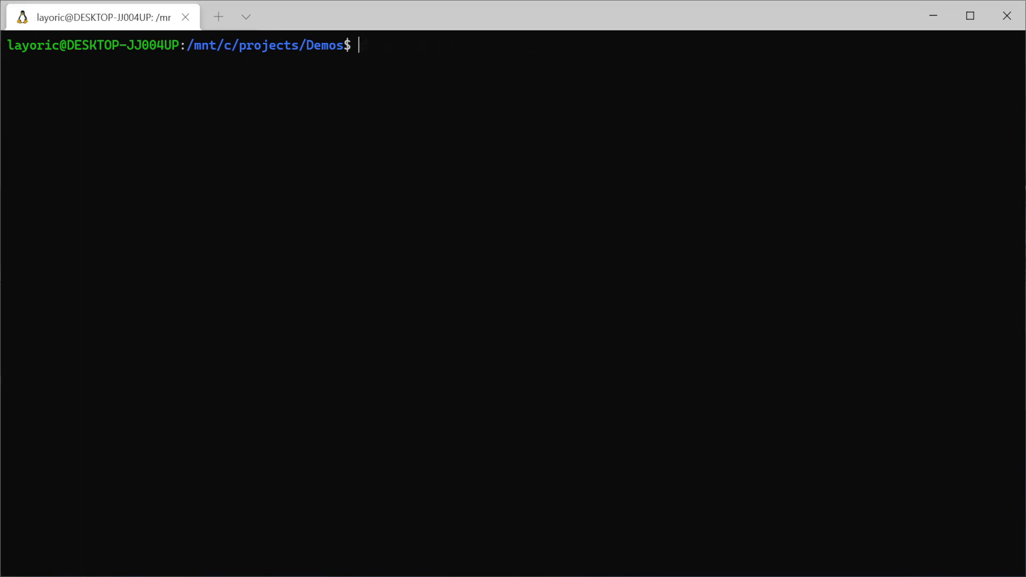
- Enter the dotnet tool update -g command for the x tool
text(dotnet tool u)
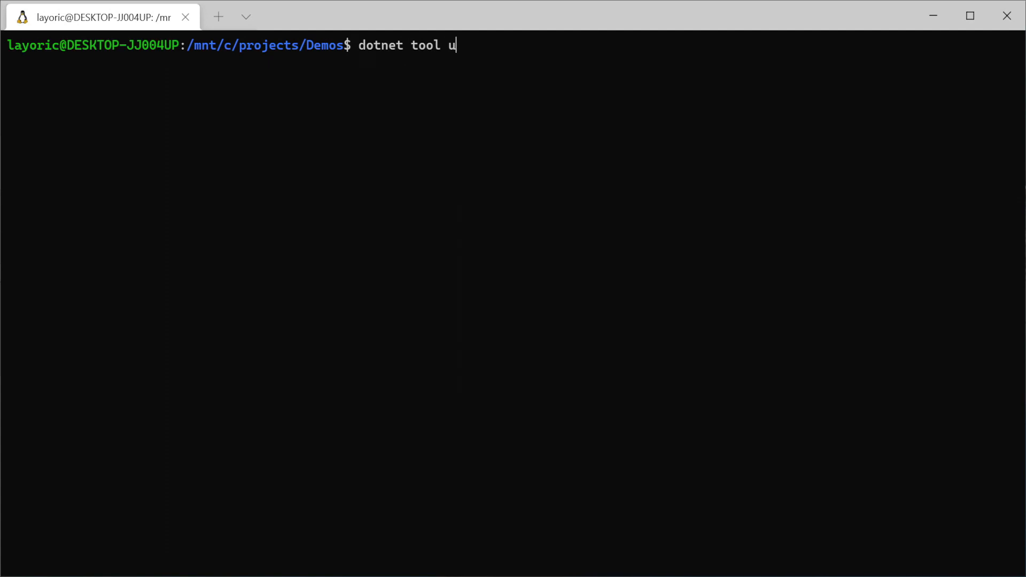
text(pdate -g)
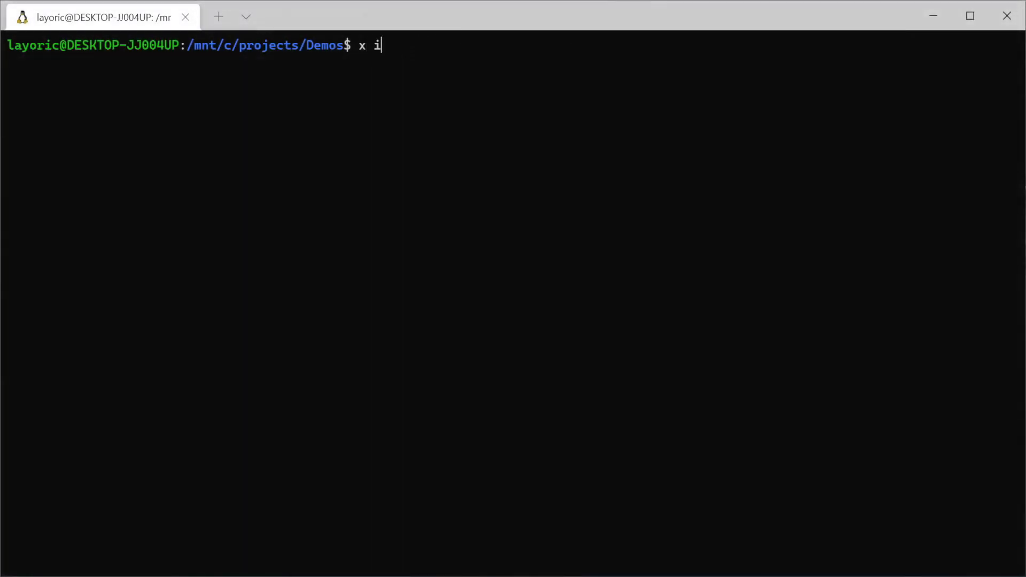
key(Enter)
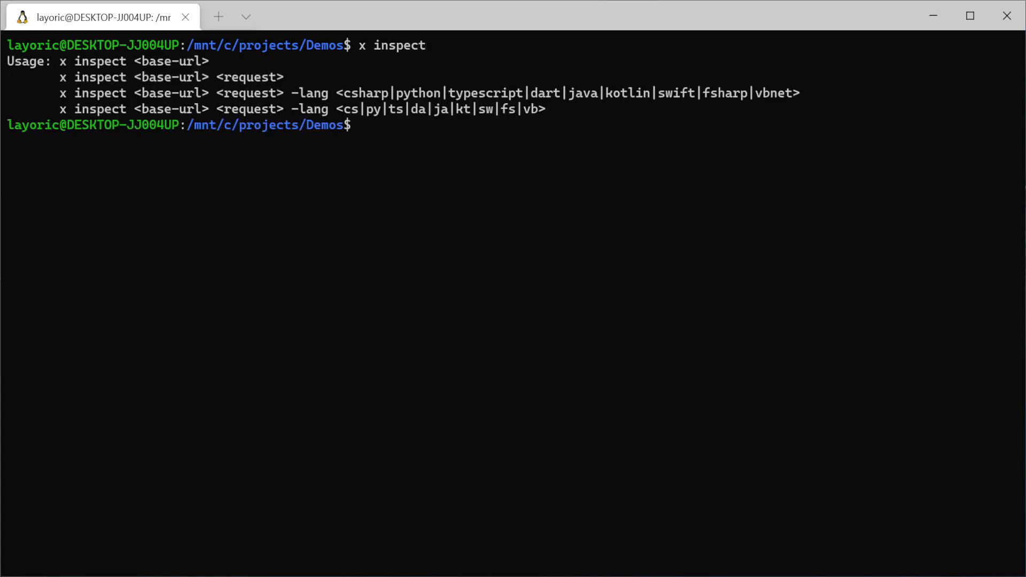
text(x inspect h)
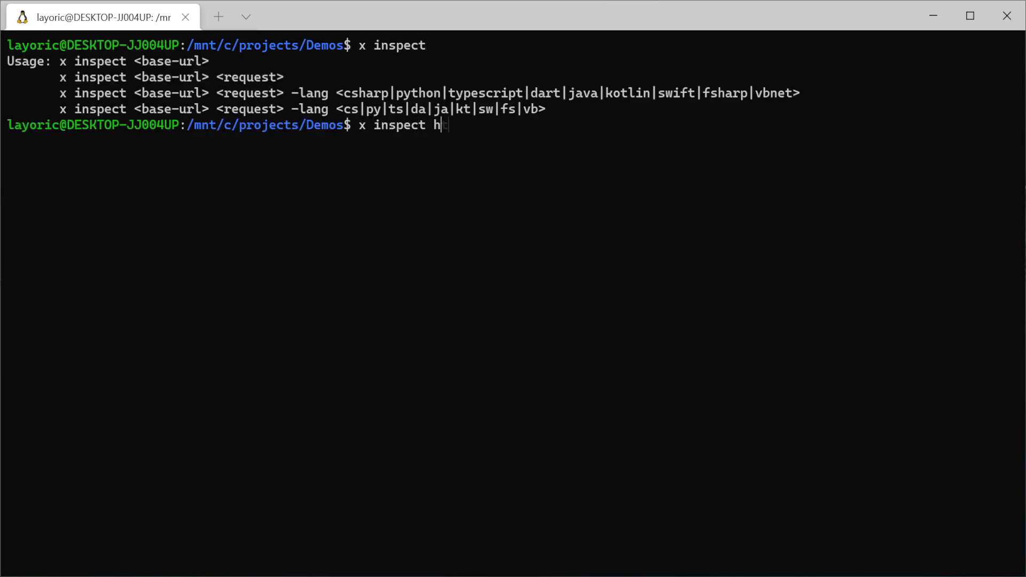
text(ttps://covi)
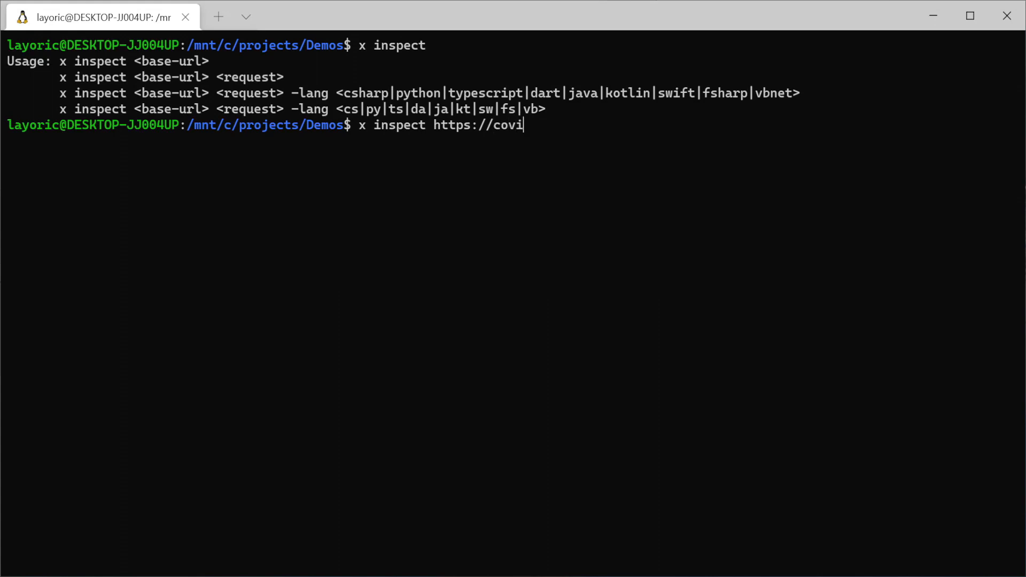
text(d-vac-watch.netcore.io)
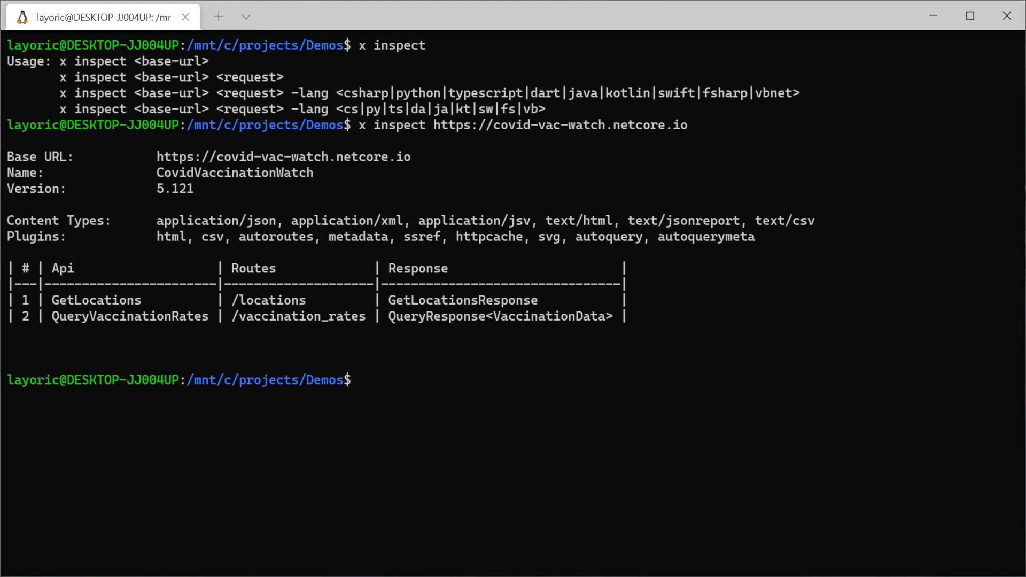
mouse_move(309, 352)
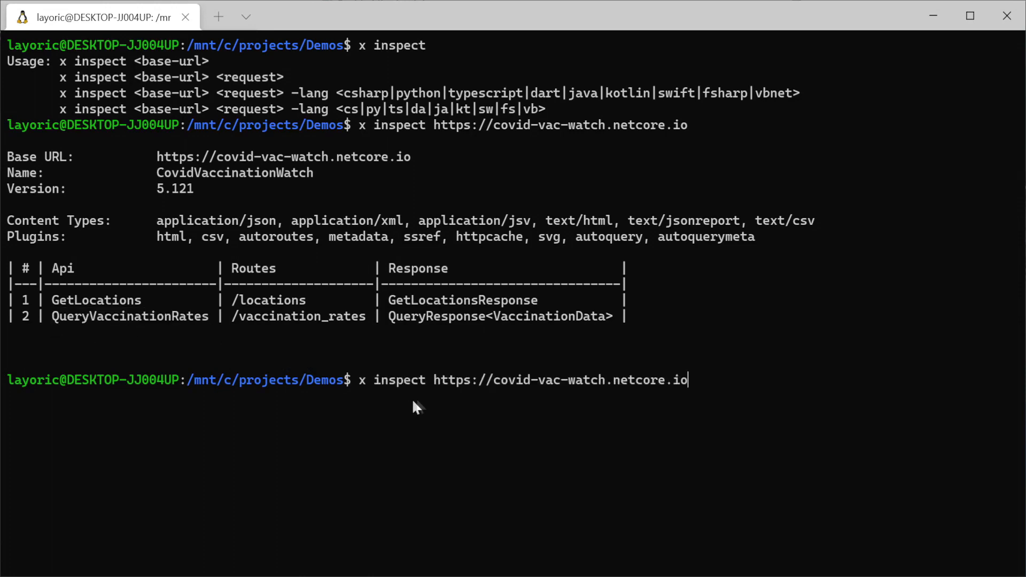
- Inspect QueryVaccinationRates DTOs, then techstacks.io LockTechStack with its Admin-role auth requirements
text(QueryVaccinationRates)
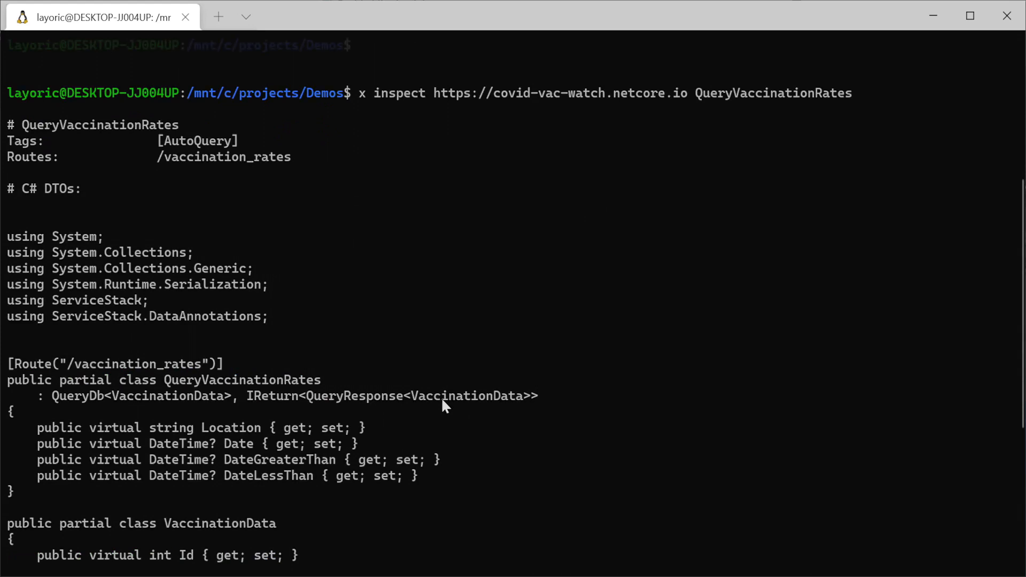
text(x inspect https://techstacks.io LockTechStack)
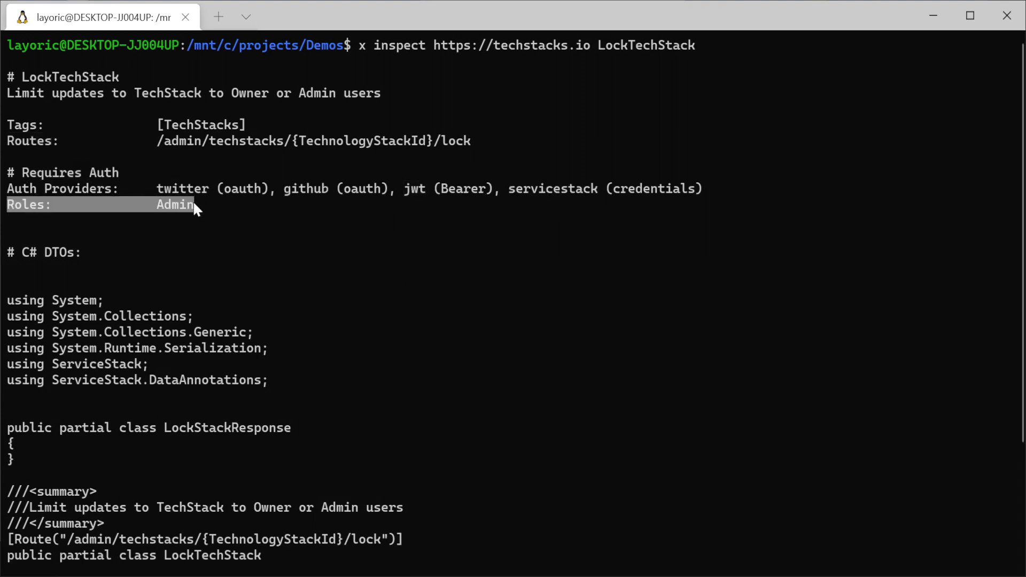
scroll(down, 3)
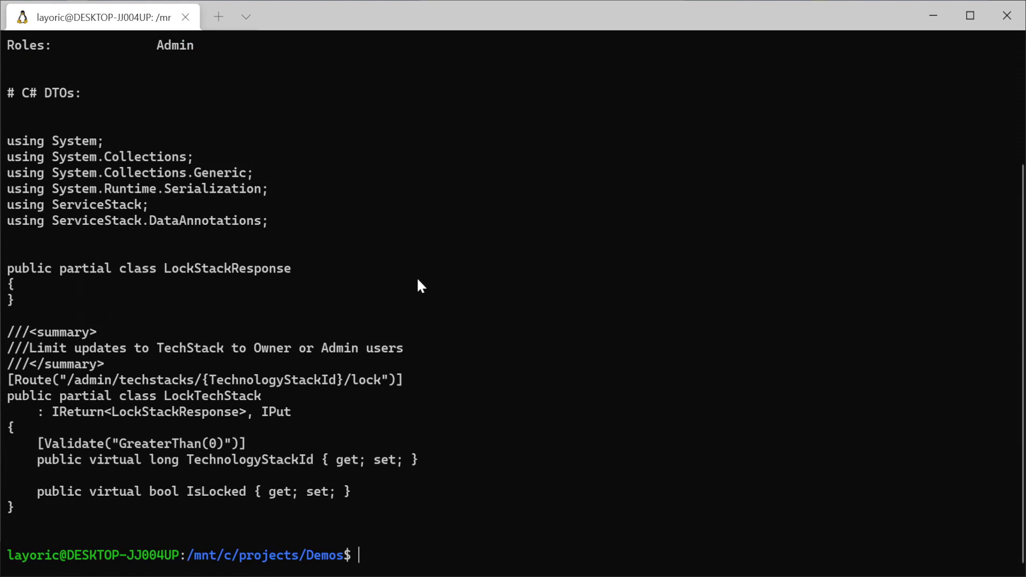
mouse_move(504, 248)
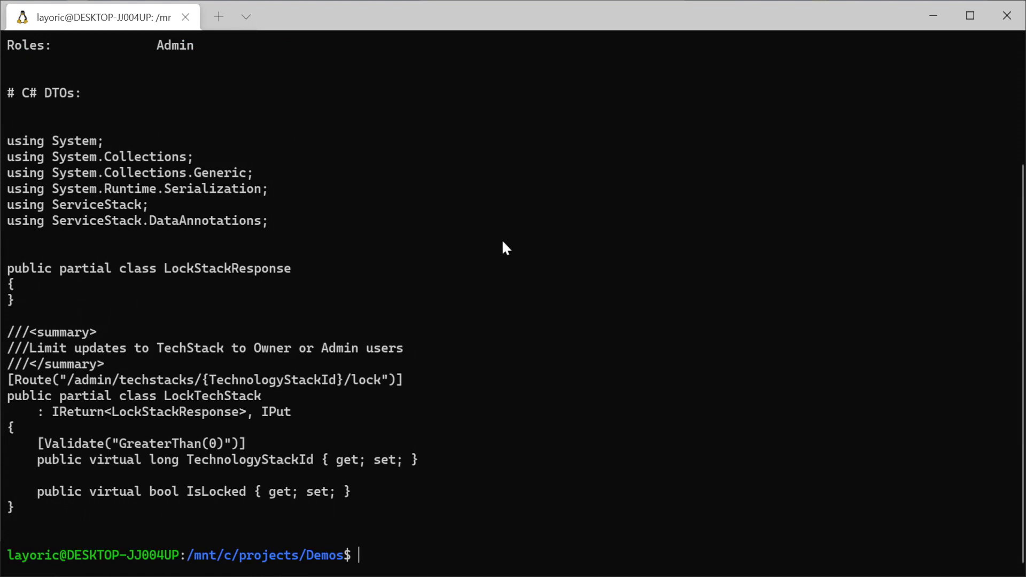
mouse_move(729, 313)
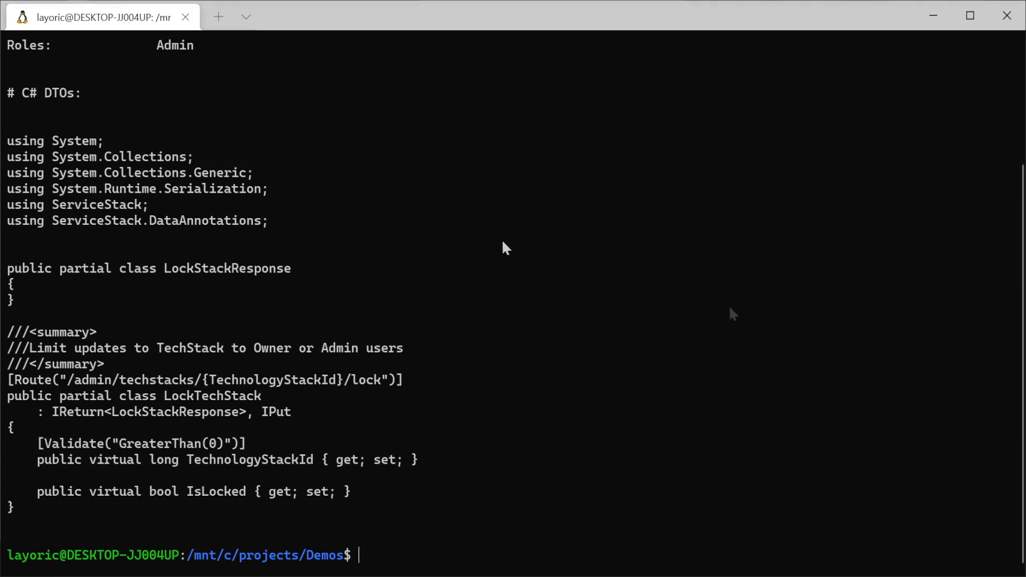
- Generate the LockTechStack DTOs in Python via x inspect with -lang python
text(x inspect https://techstacks.io LockTechStack -lang p)
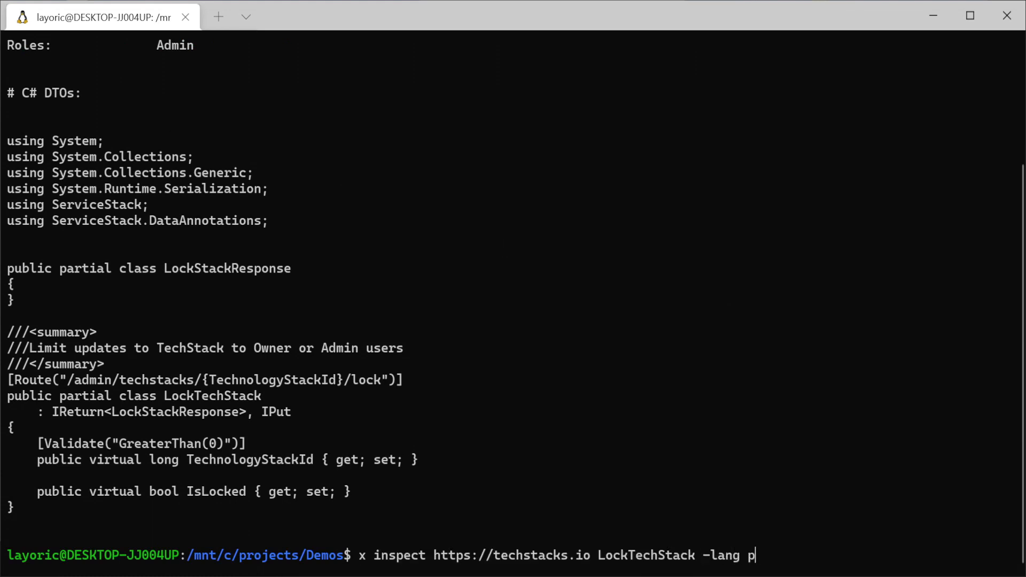
text(ython)
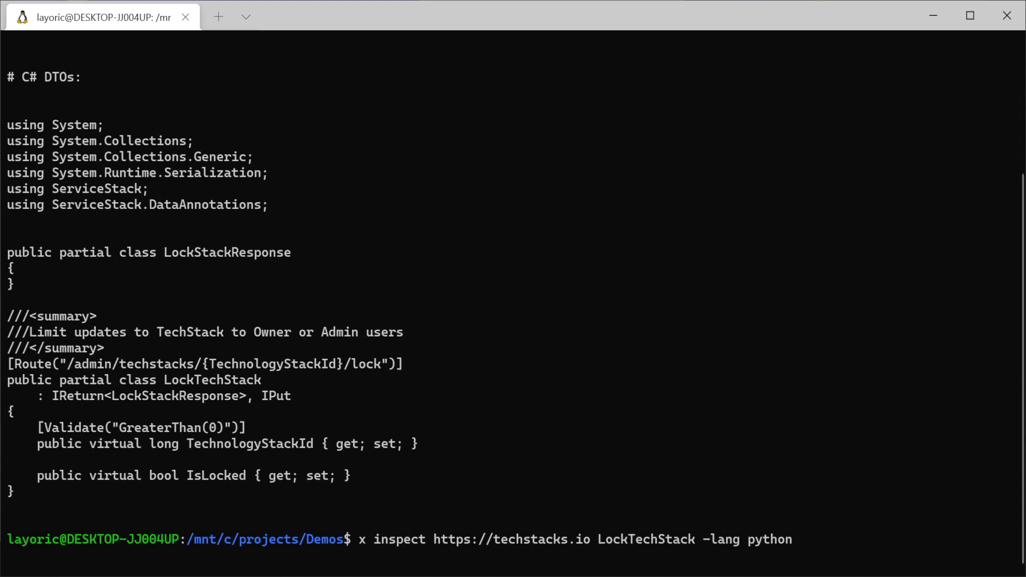
key(Enter)
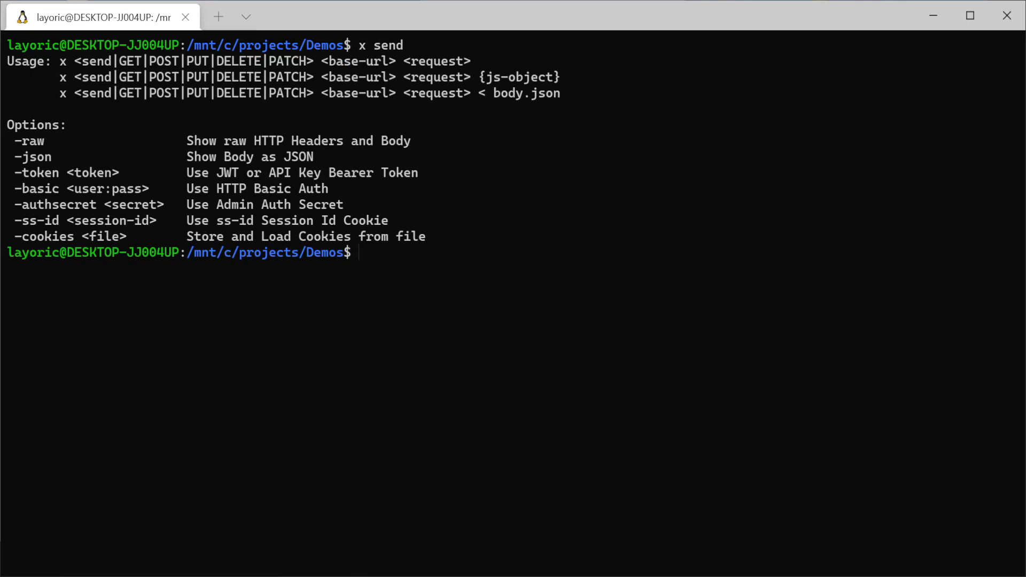
text(x send)
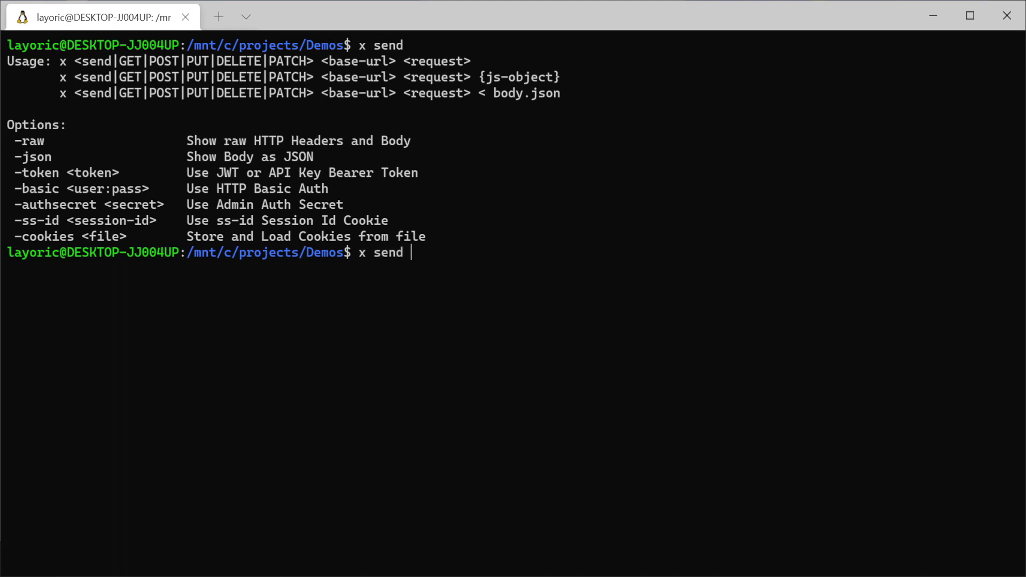
text(https://covid-vac-watch.netcore.io Get)
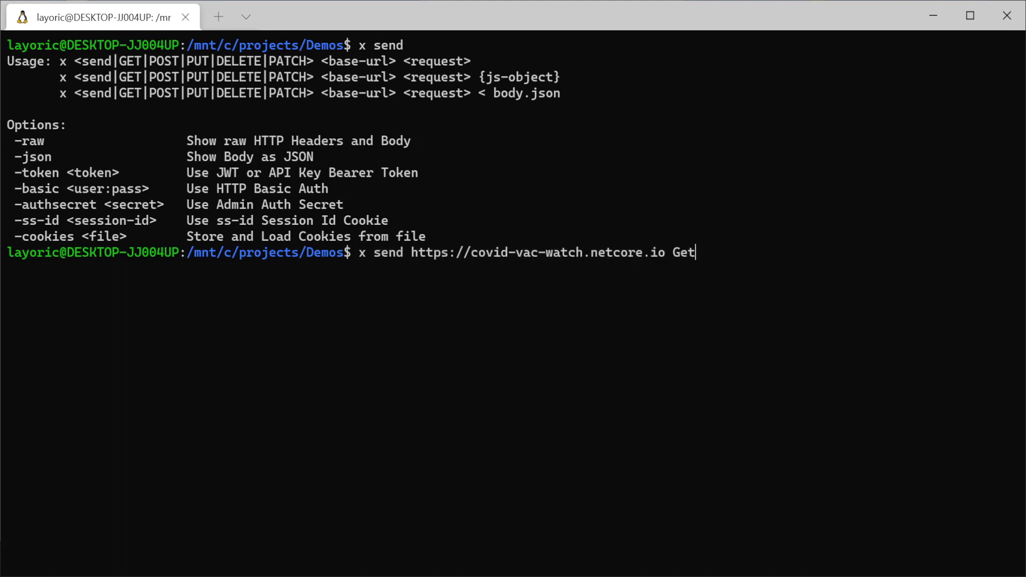
text(Locations)
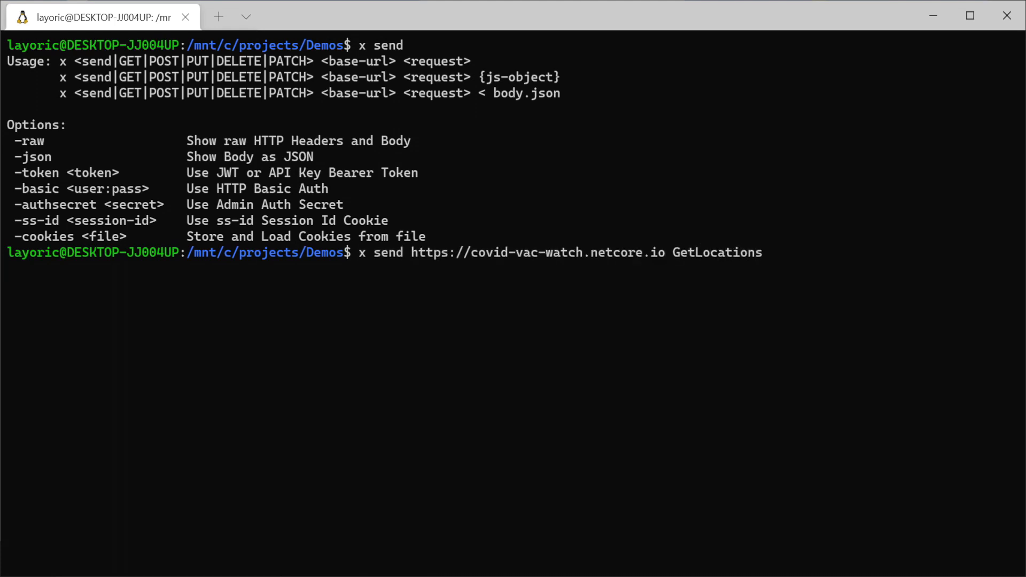
key(Enter)
text(x send https)
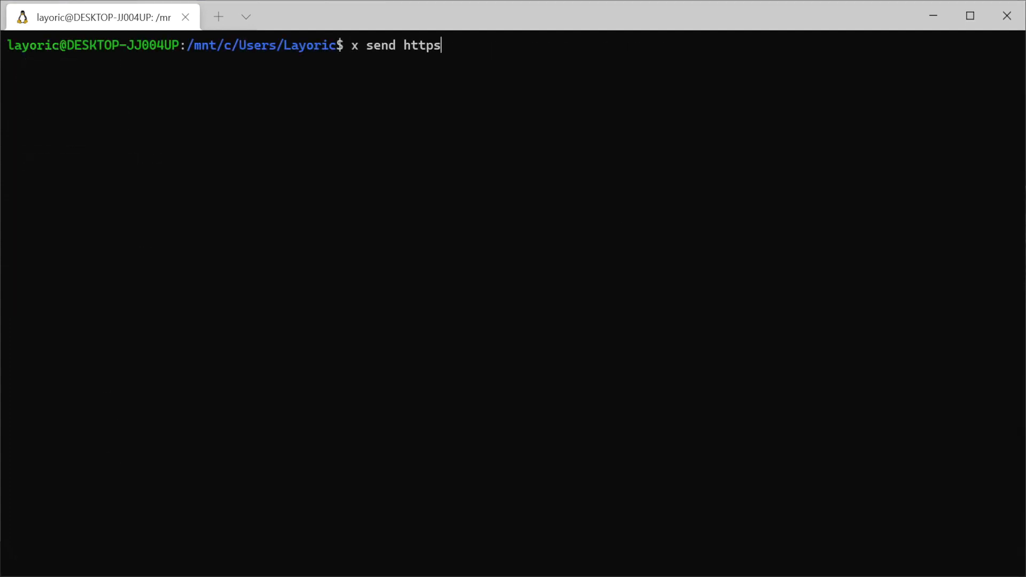
text(://techstacks.io)
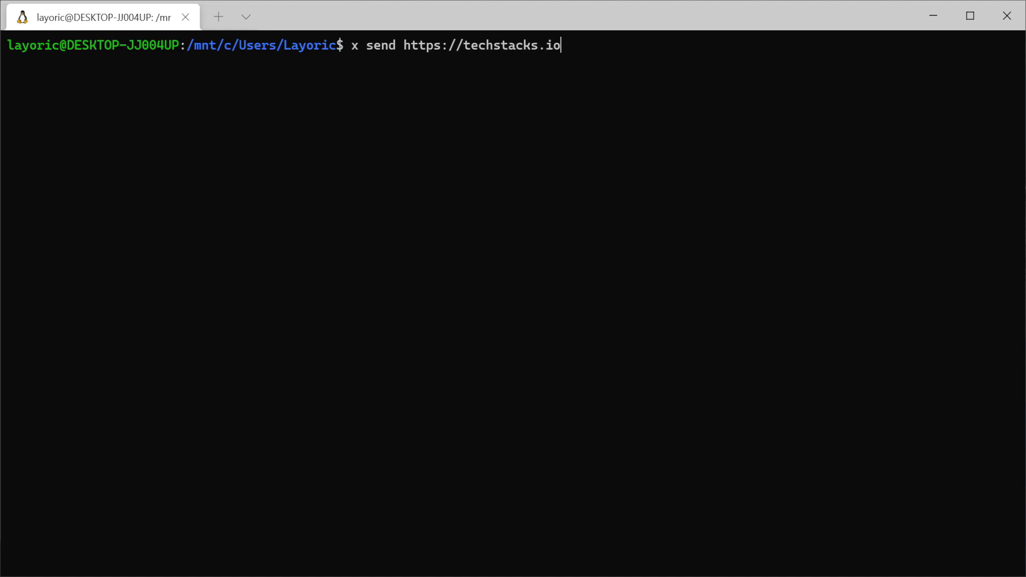
text(AppOverview)
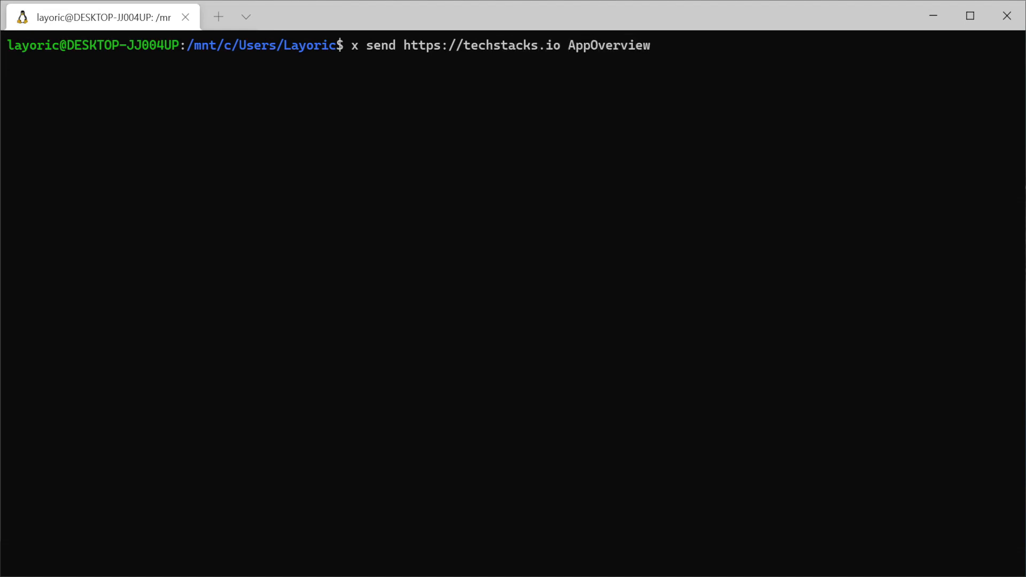
key(Enter)
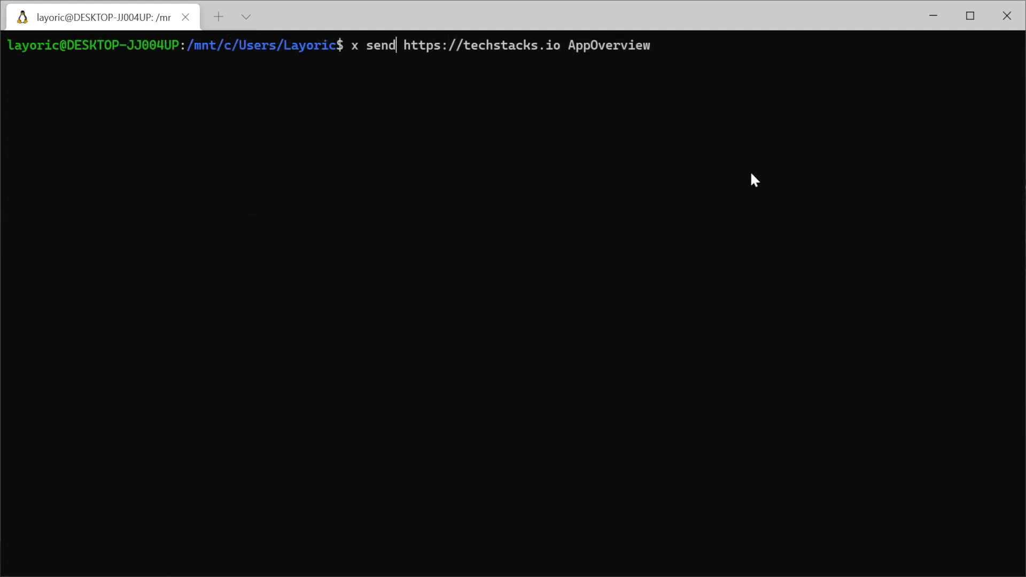
text(GET)
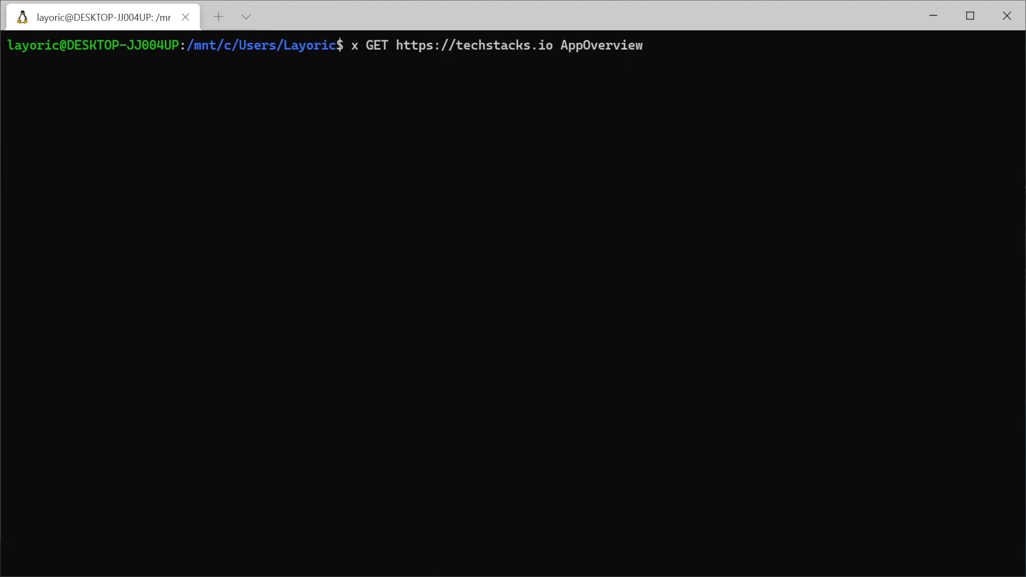
key(Enter)
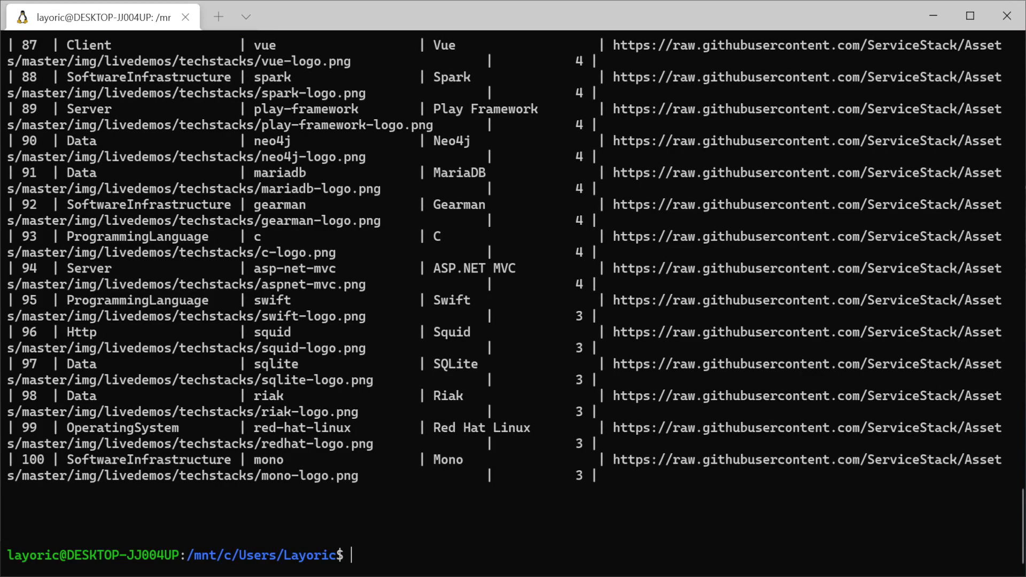
- Scroll through the AppOverview top-technologies results table
scroll(up, 3)
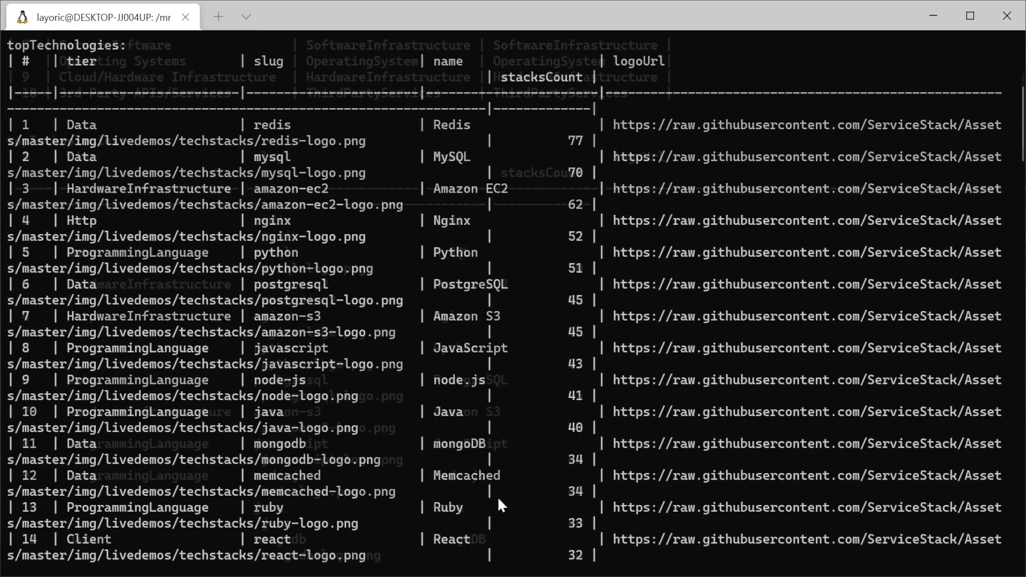
scroll(down, 3)
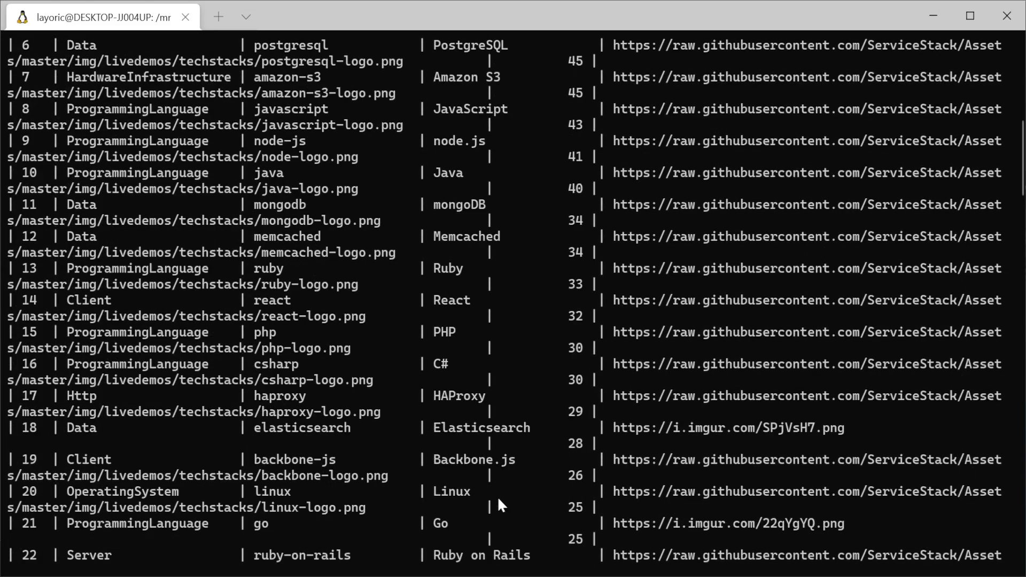
scroll(down, 3)
text(x inspect https://techstacks.io AppOverview)
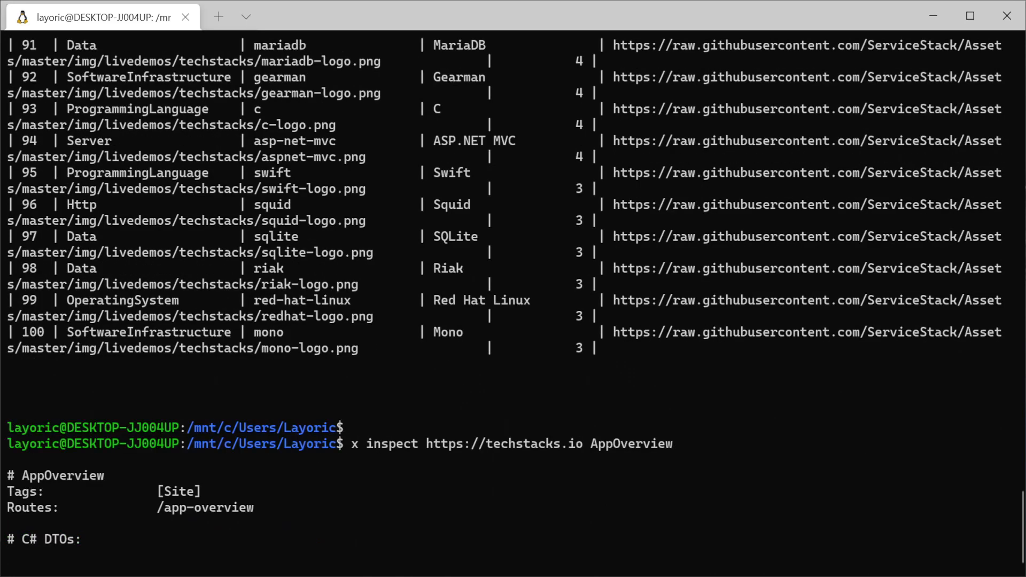
- Inspect techstacks.io AppOverview DTOs, highlight TechnologyInfo, and enter the AppOverview.* inspect
key(Enter)
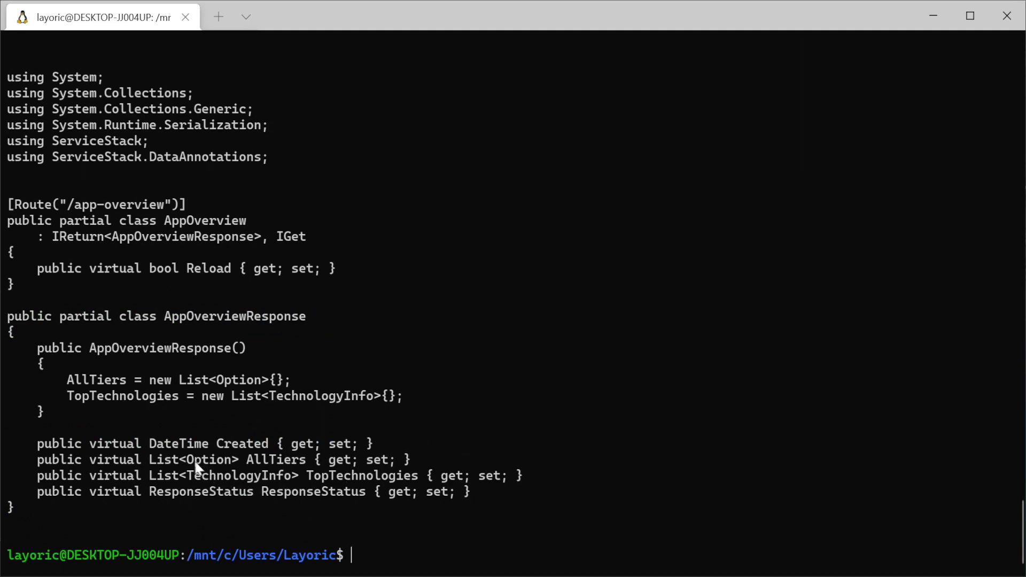
double_click(272, 459)
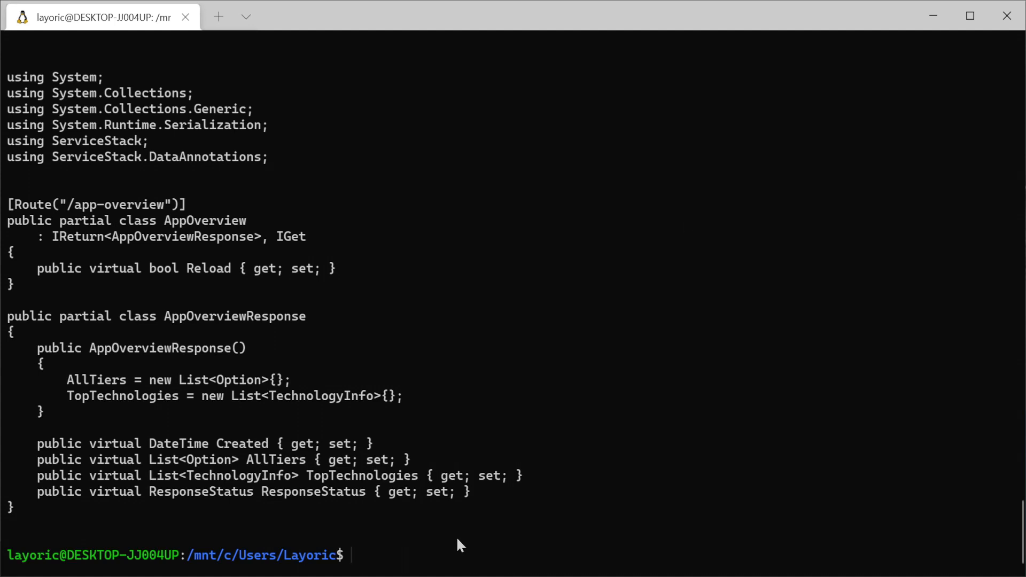
text(x inspect https://techstacks.io AppOverview.*)
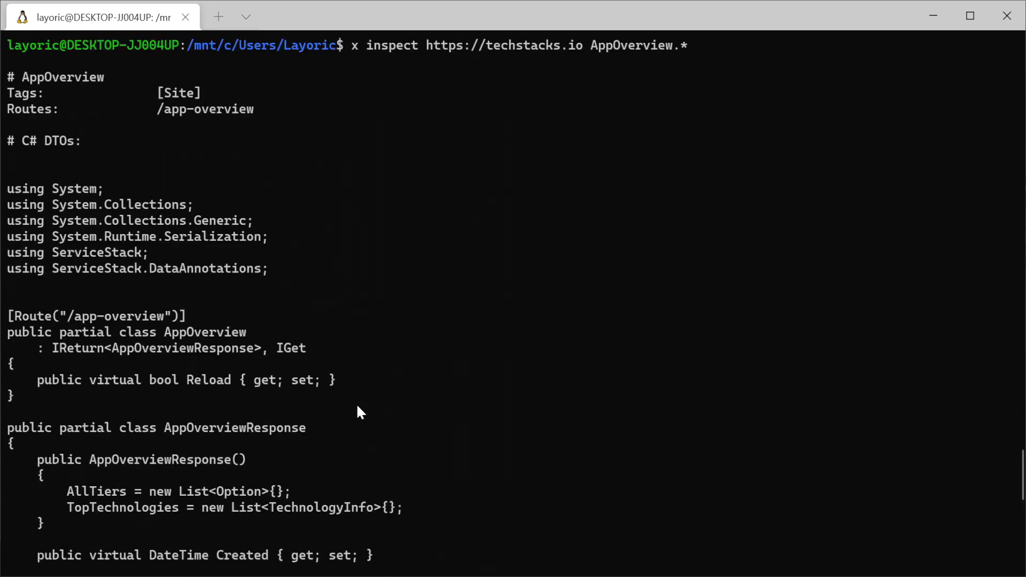
- Scroll the AppOverview.* output to TechnologyInfo and the TechnologyTier enum
scroll(down, 3)
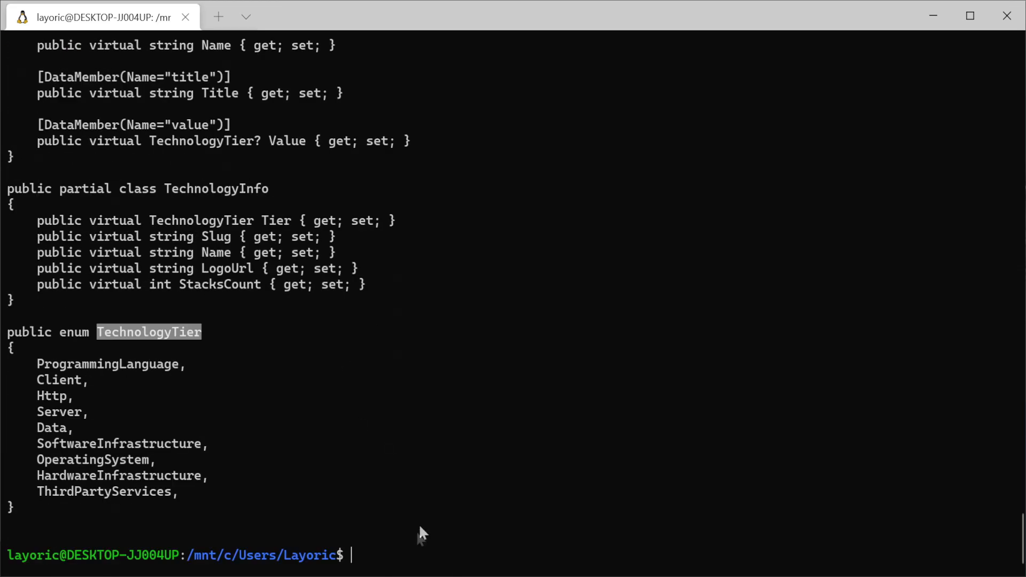
mouse_move(414, 546)
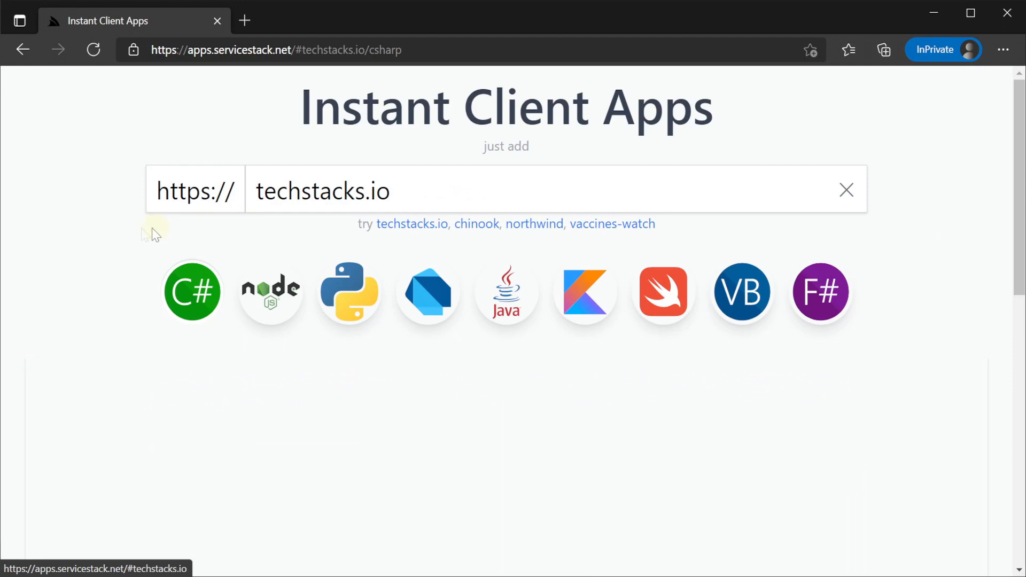
- On Instant Client Apps, choose techstacks.io AutoQuery QueryTechStacks and copy its command-line send command
click(192, 290)
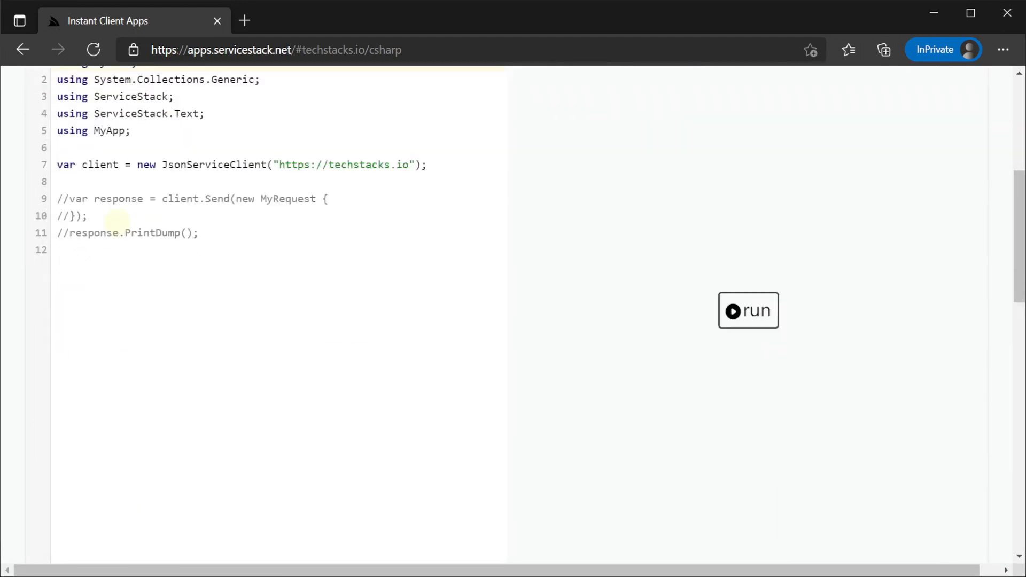
click(748, 311)
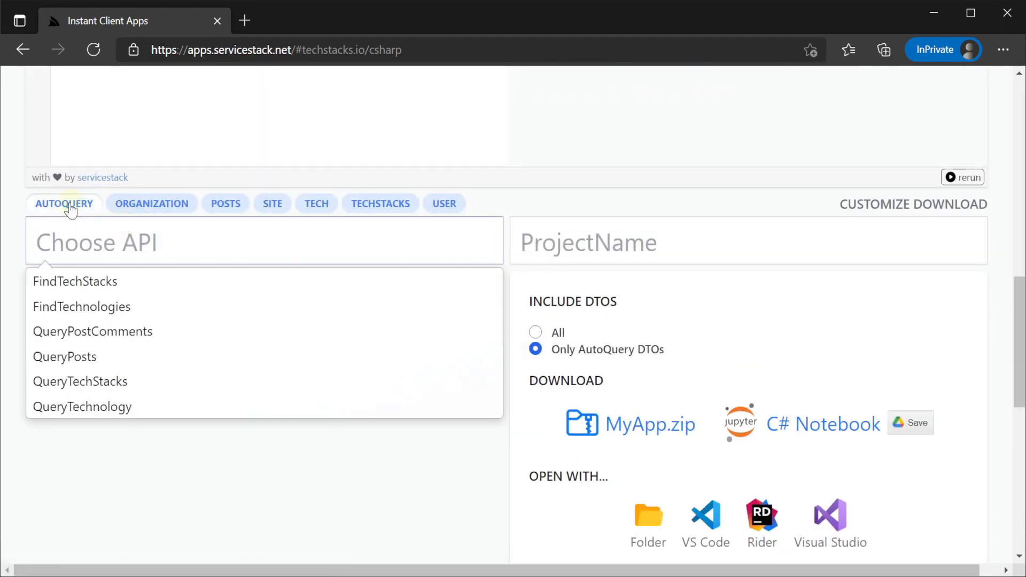
click(81, 381)
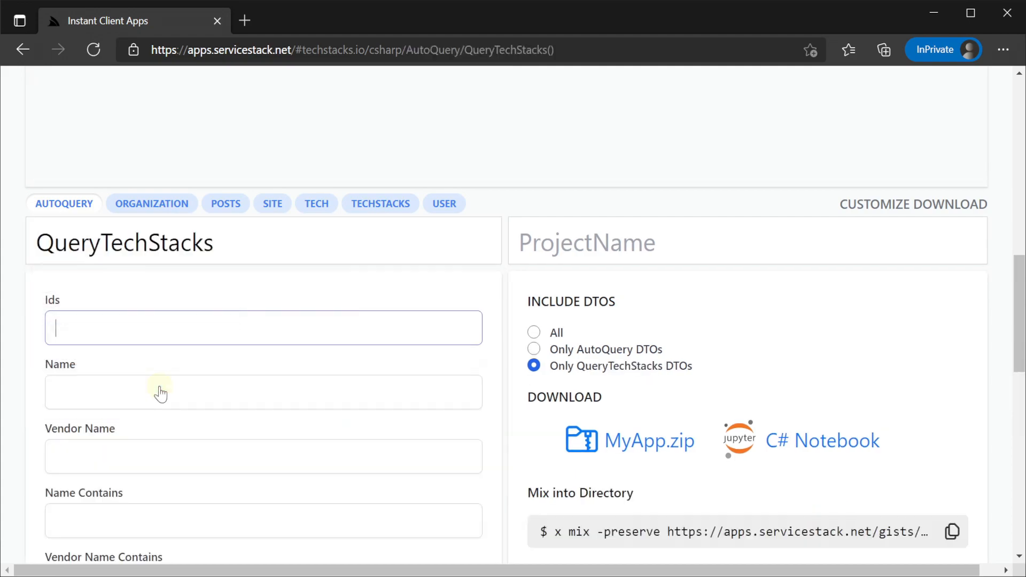
scroll(down, 3)
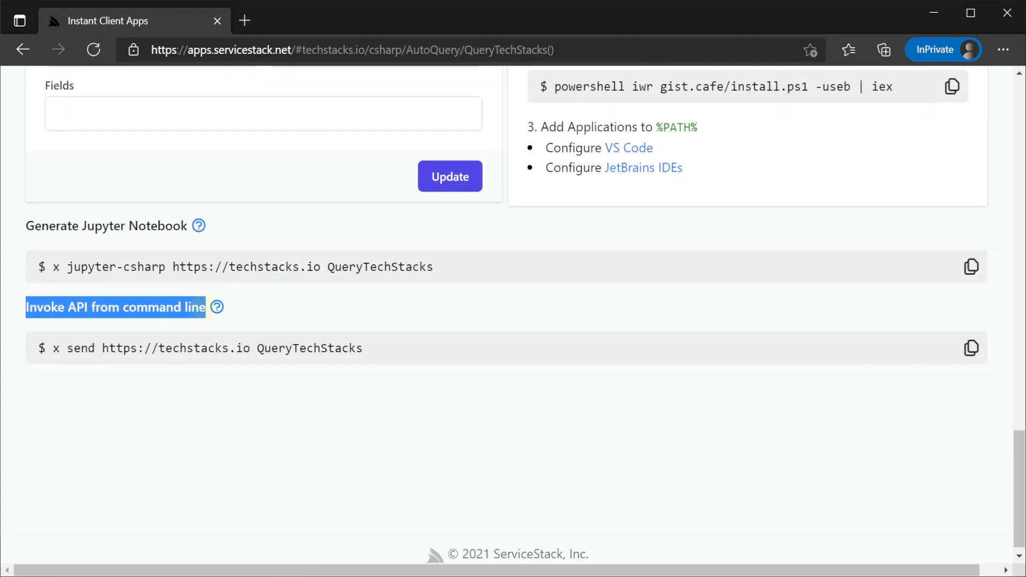
click(970, 348)
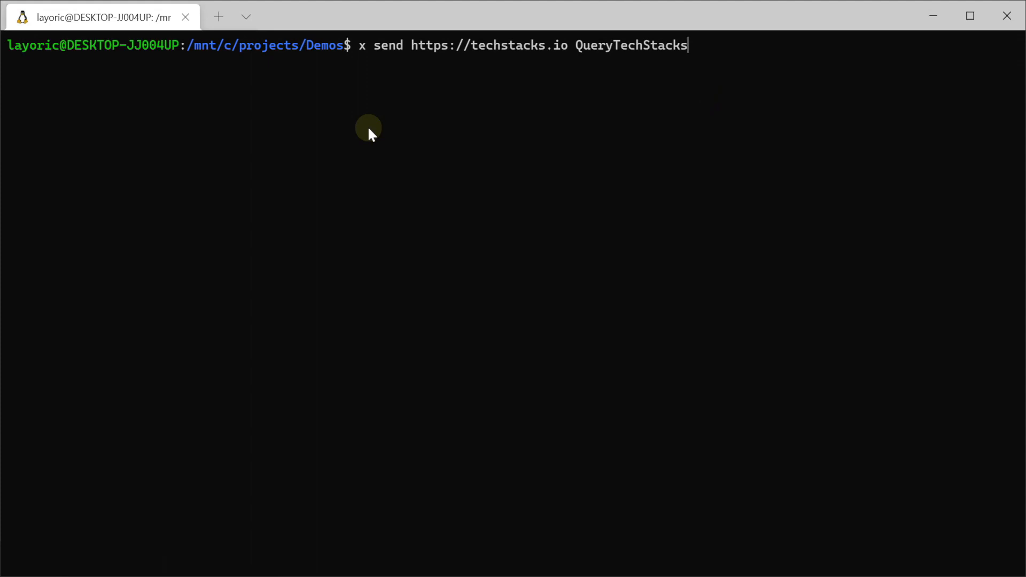
- Clear the terminal and enter the x command for techstacks.io QueryTechStacks DTOs
key(Enter)
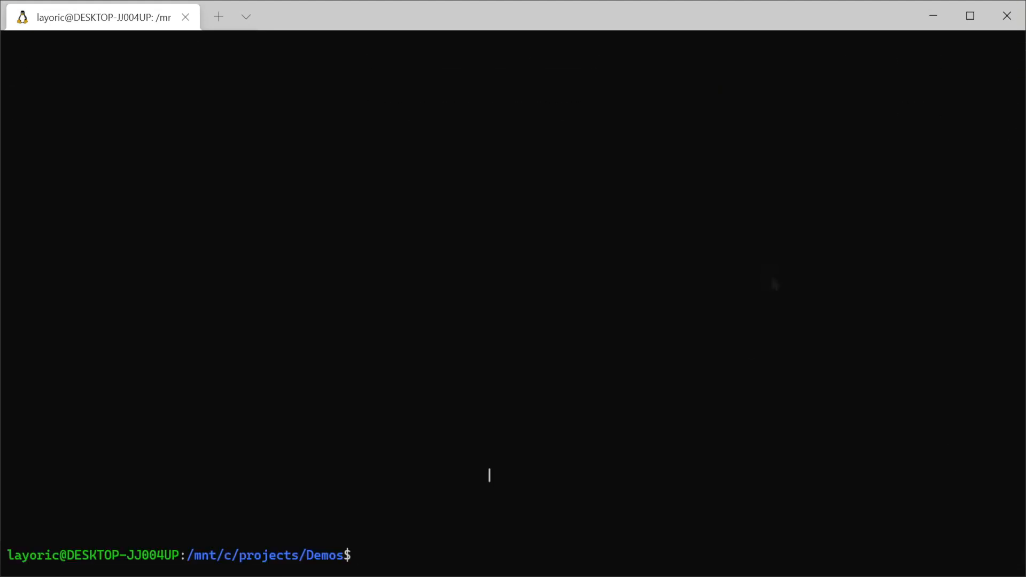
text(x send https://techstacks.io QueryTechStacks)
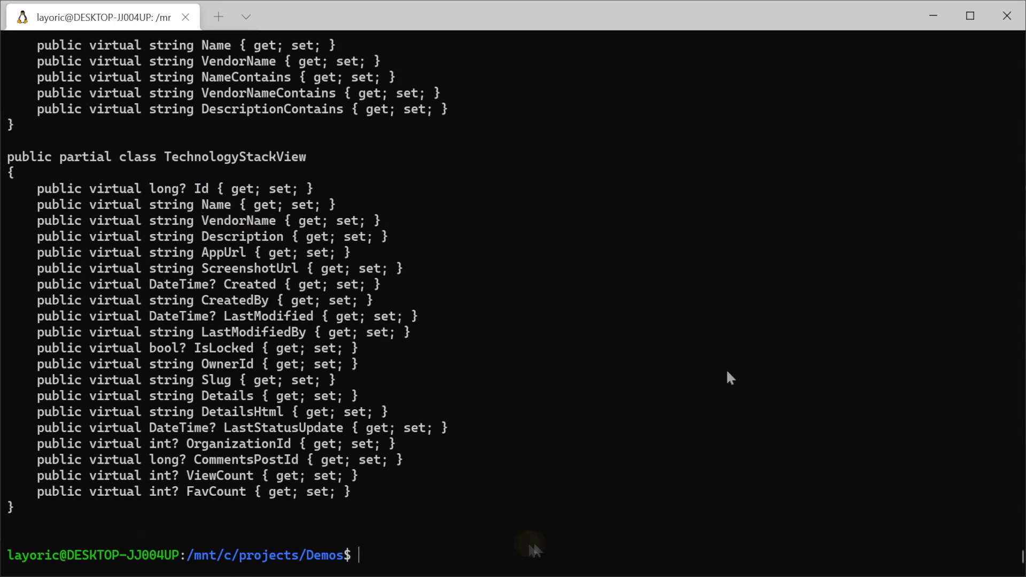
- Run x send QueryTechStacks against techstacks.io with Fields 'Id,Name,VendorName' and view the result table
text(x send https://techstacks.io QueryTechStacks)
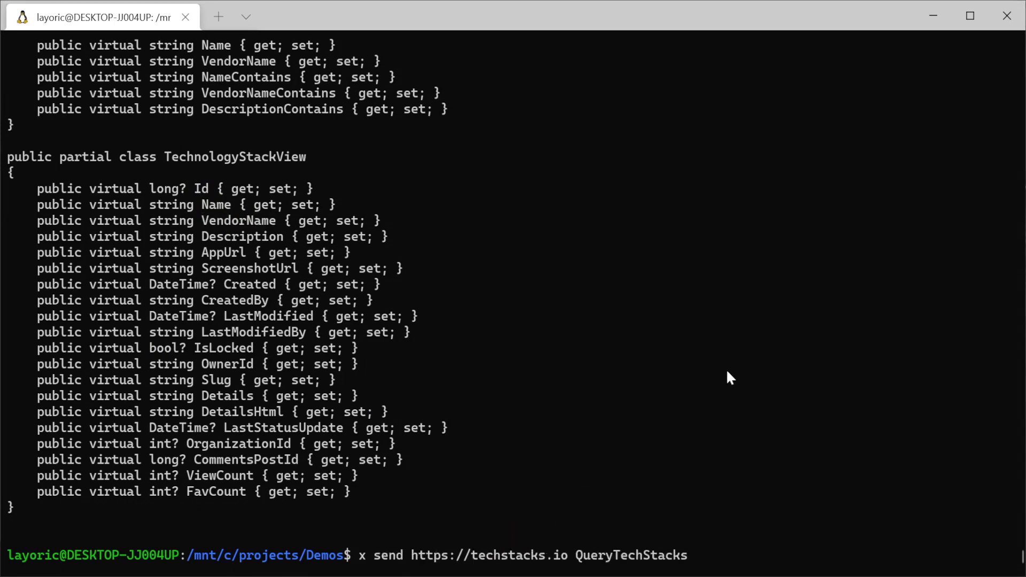
text(")
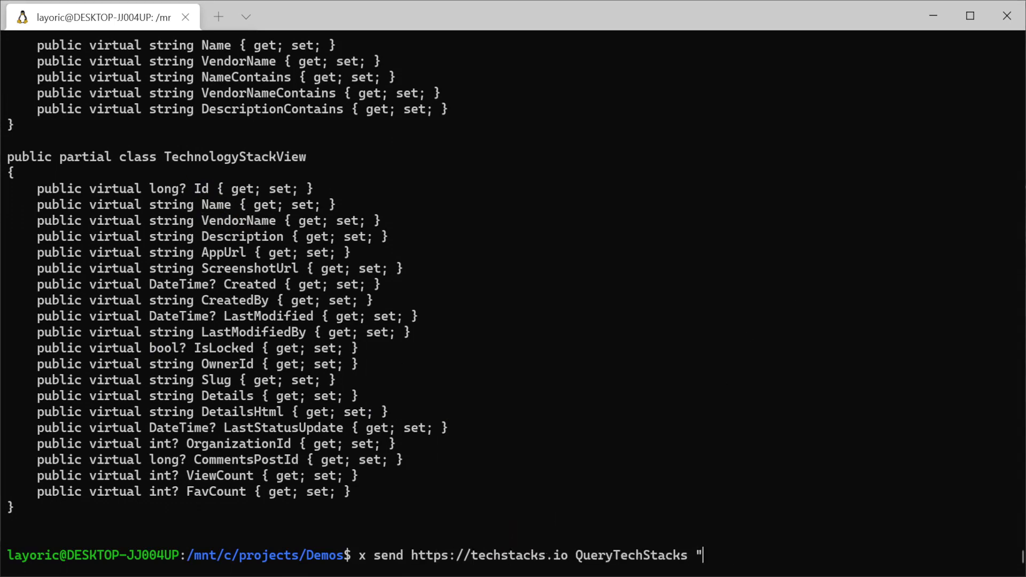
text({Fields:)
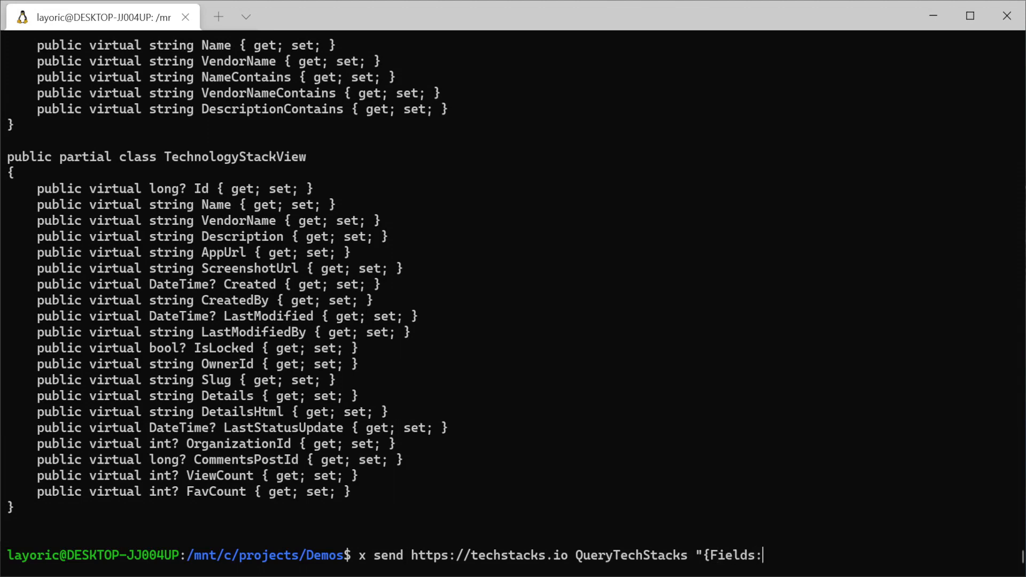
text('Id,)
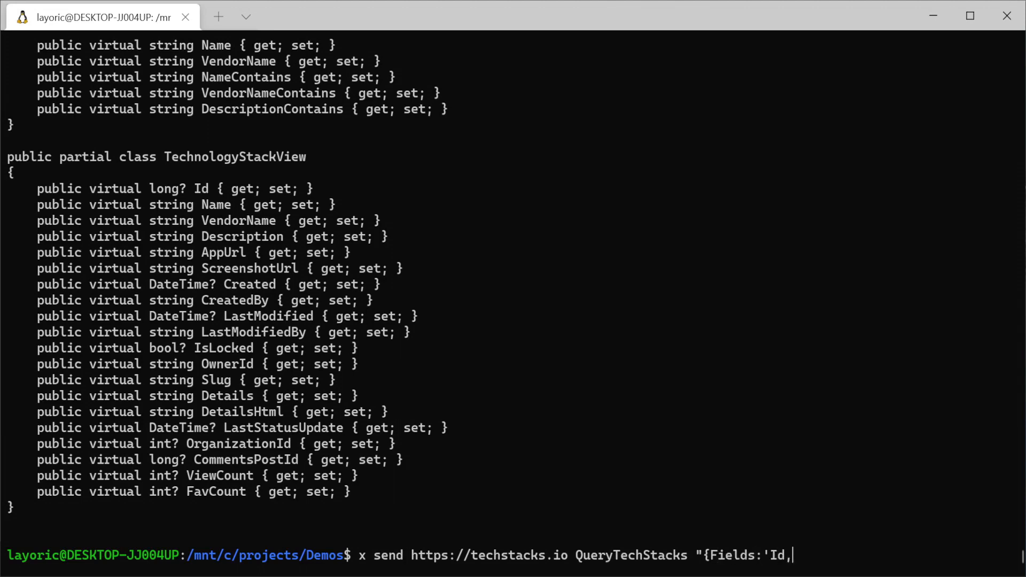
text(Name,Vend)
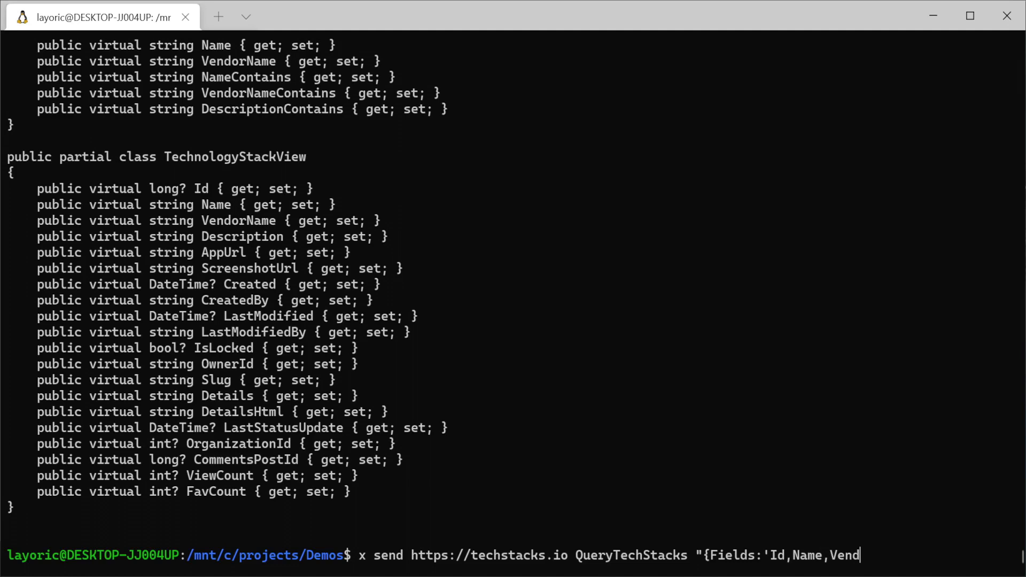
text(orName')
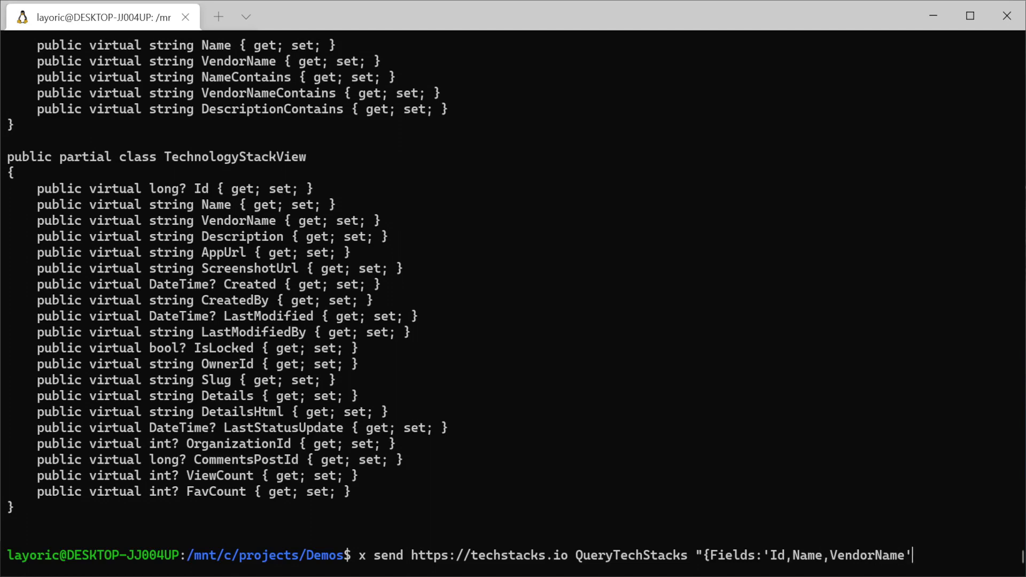
text(}")
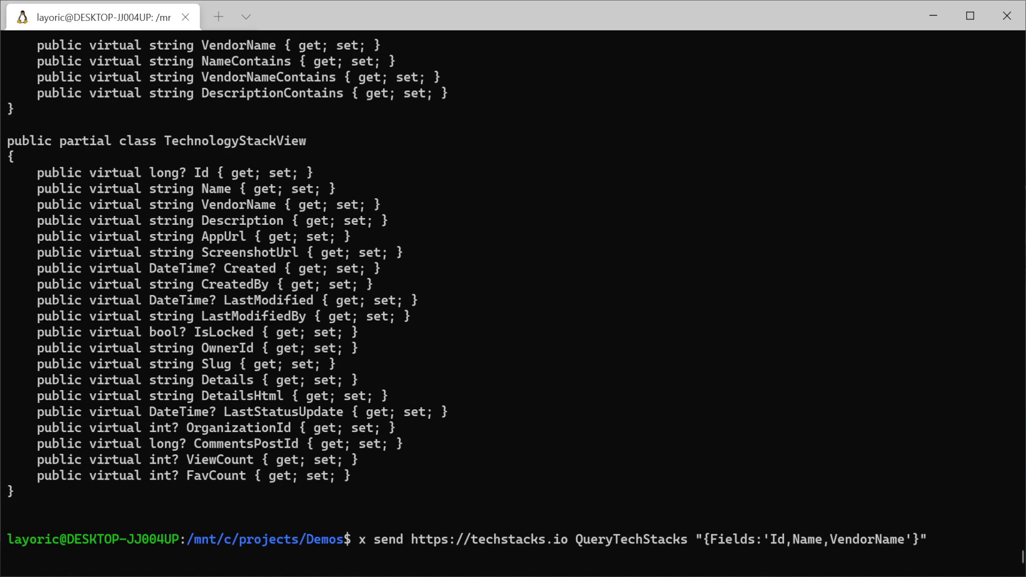
key(Enter)
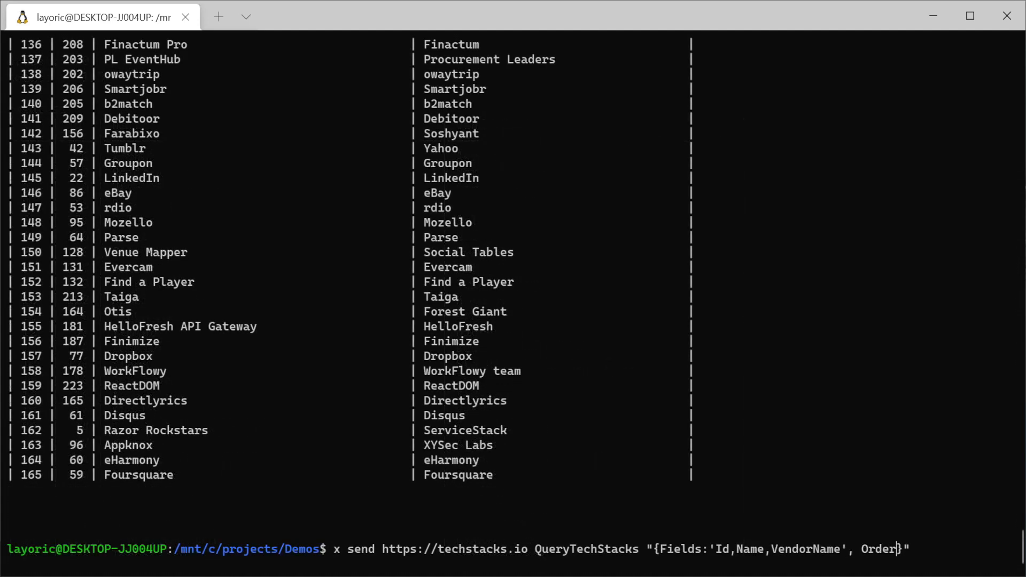
- Add OrderBy:'-ViewCount' and Take:10 to the QueryTechStacks request body
text(By:'-ViewCount')
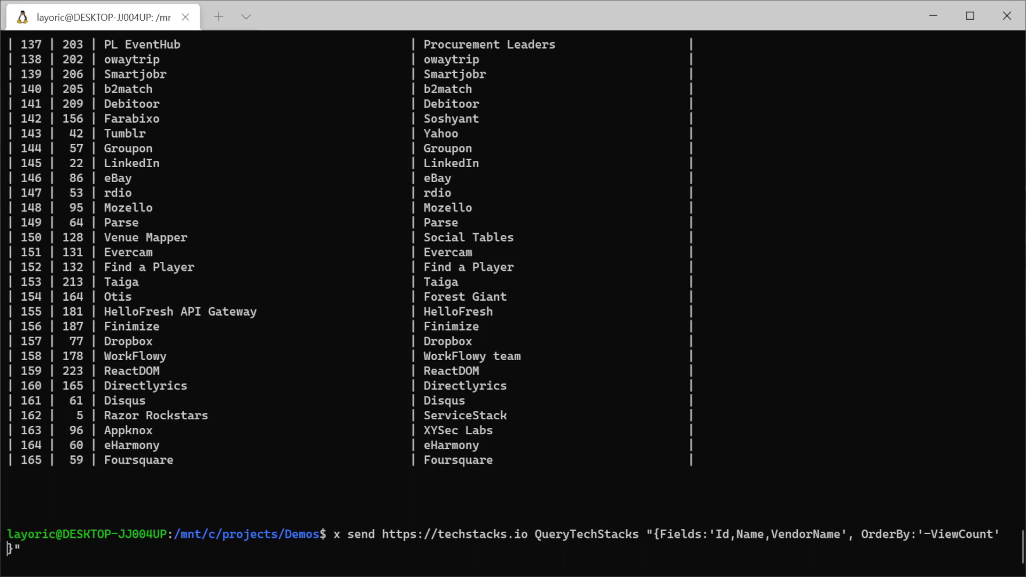
text(,Take:10)
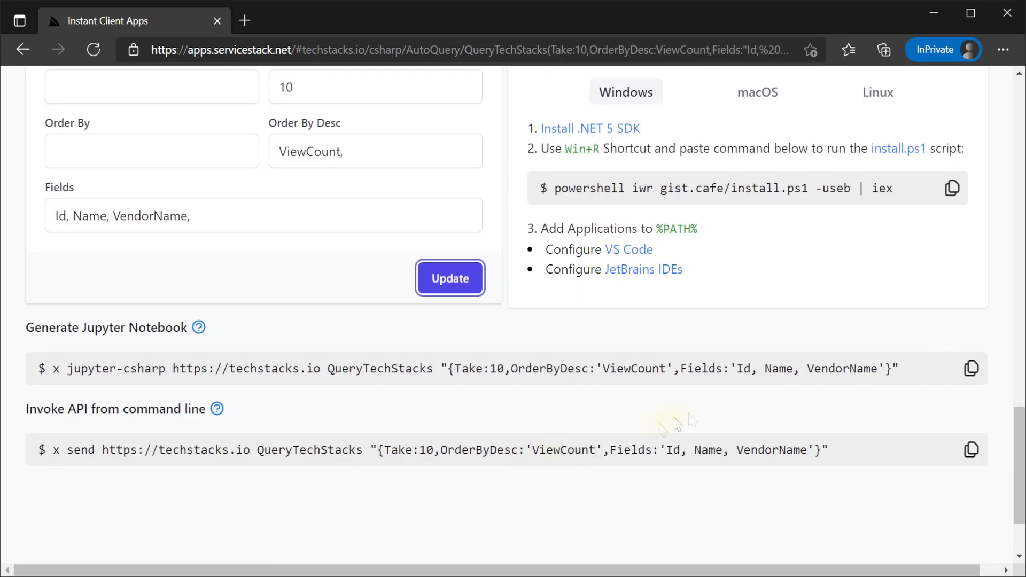
- Update the QueryTechStacks form to show the x send command for top 10 by ViewCount
click(969, 458)
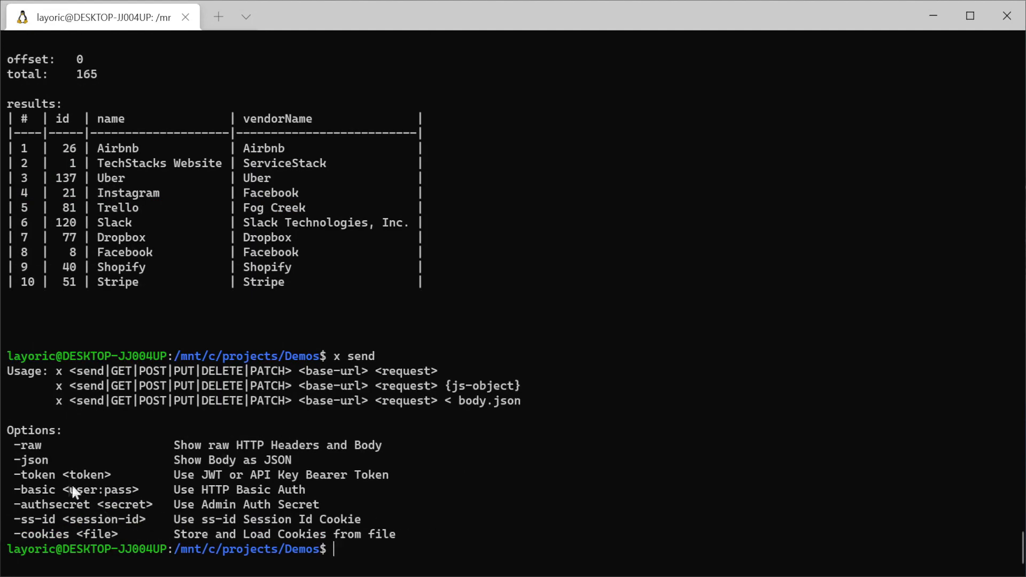
mouse_move(47, 486)
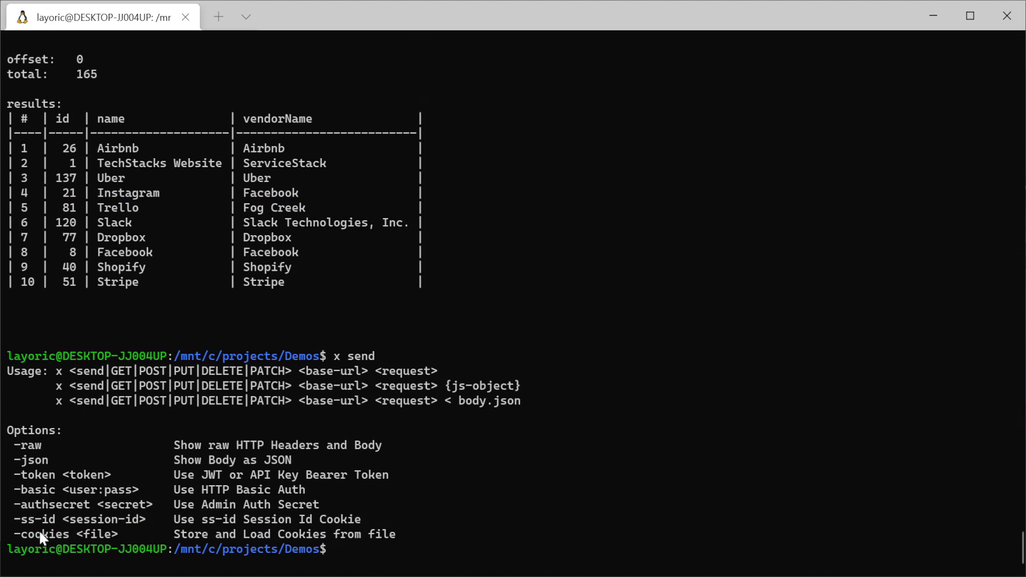
mouse_move(336, 550)
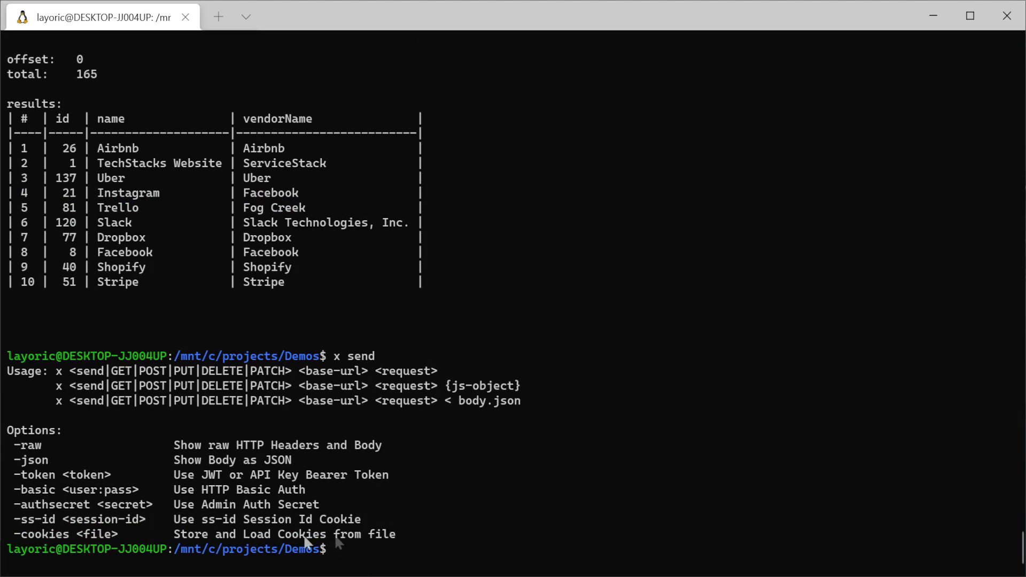
mouse_move(406, 548)
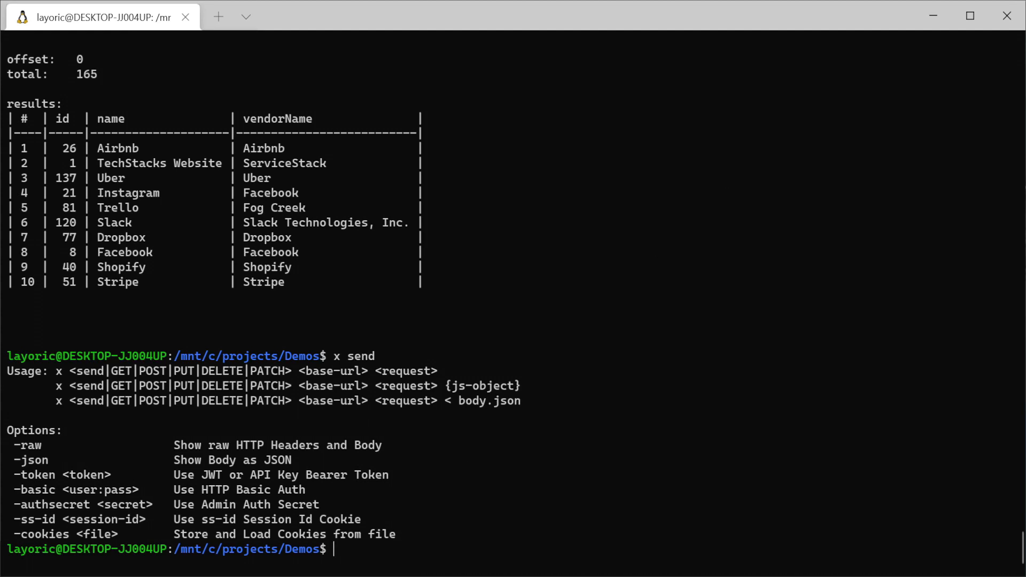
mouse_move(520, 500)
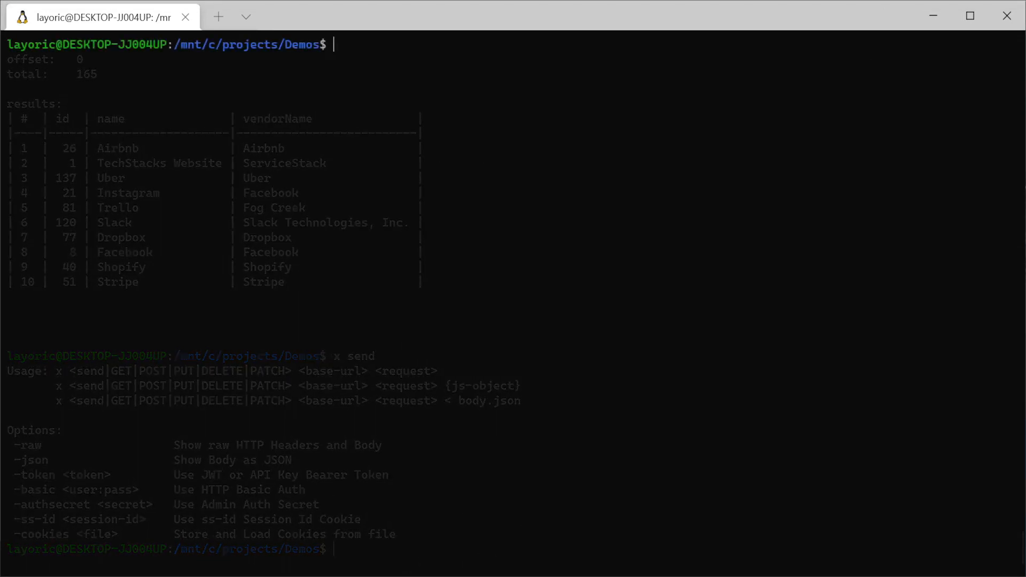
- Run x inspect-jwt on the pasted token to show its header and payload claims
text(x inspect)
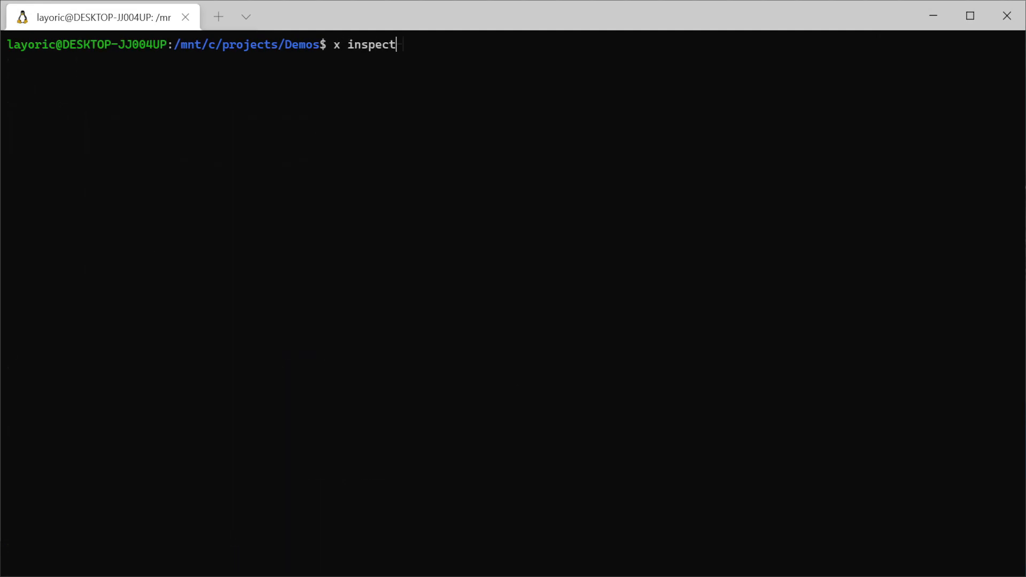
text(-jwt)
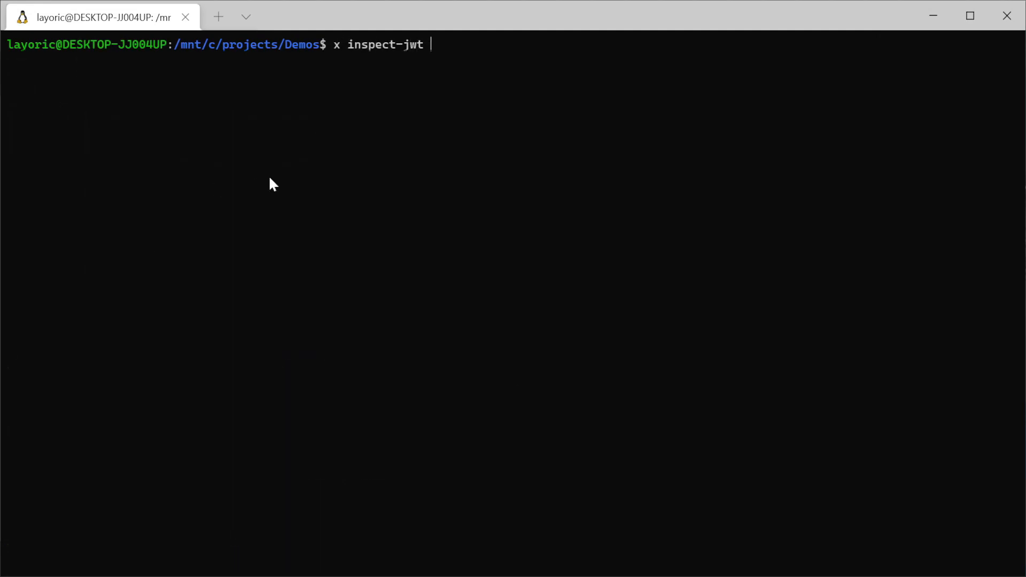
key(Enter)
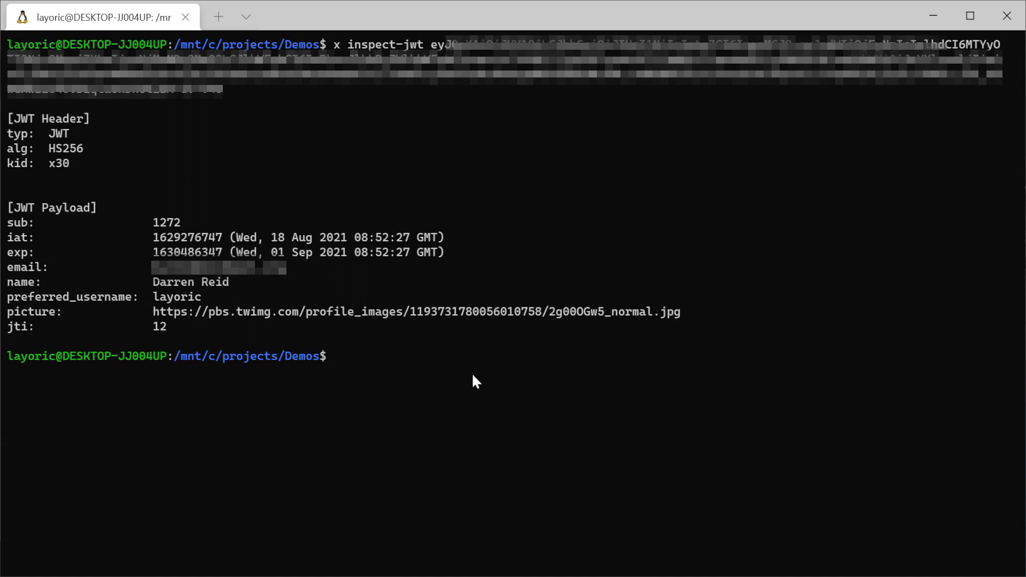
mouse_move(591, 205)
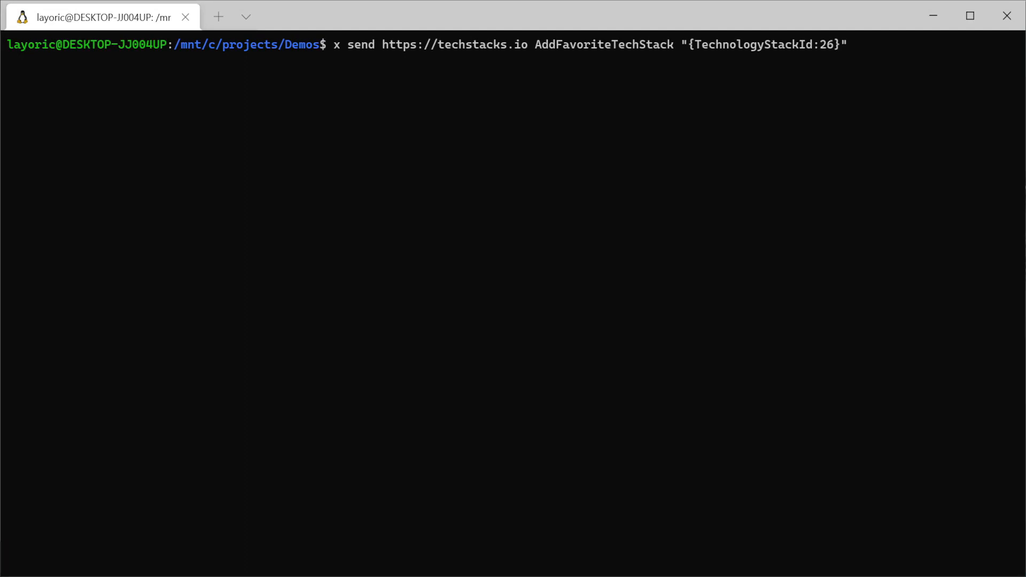
- Send AddFavoriteTechStack with TechnologyStackId 26 authenticated via -token $TECHTOKEN, returning the Airbnb stack
text(-token $TECHTOKEN)
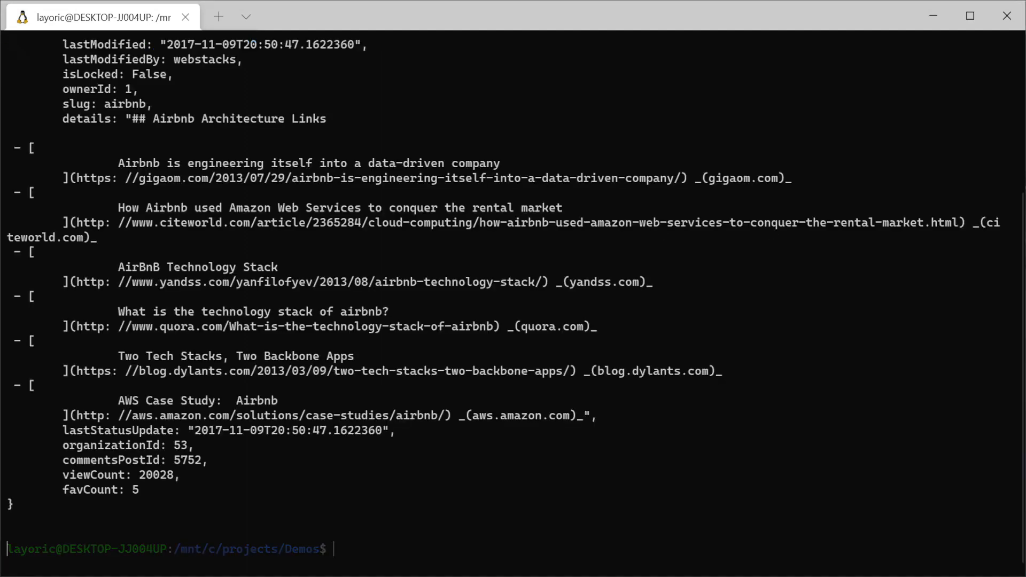
text(x send https://techstacks.io AddFavoriteTechStack "{TechnologyStackId:26}" -token $TECHTOKEN)
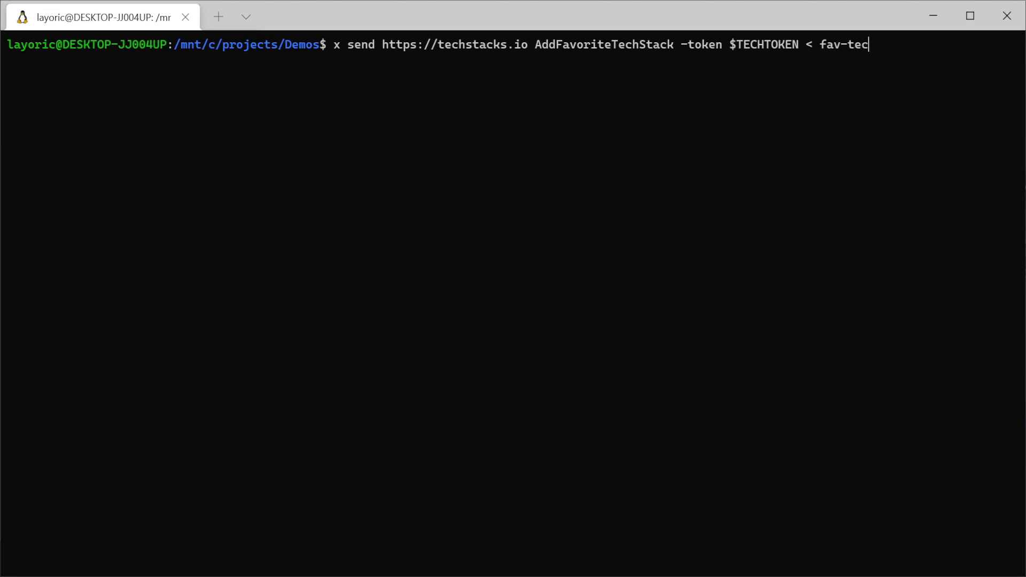
key(Enter)
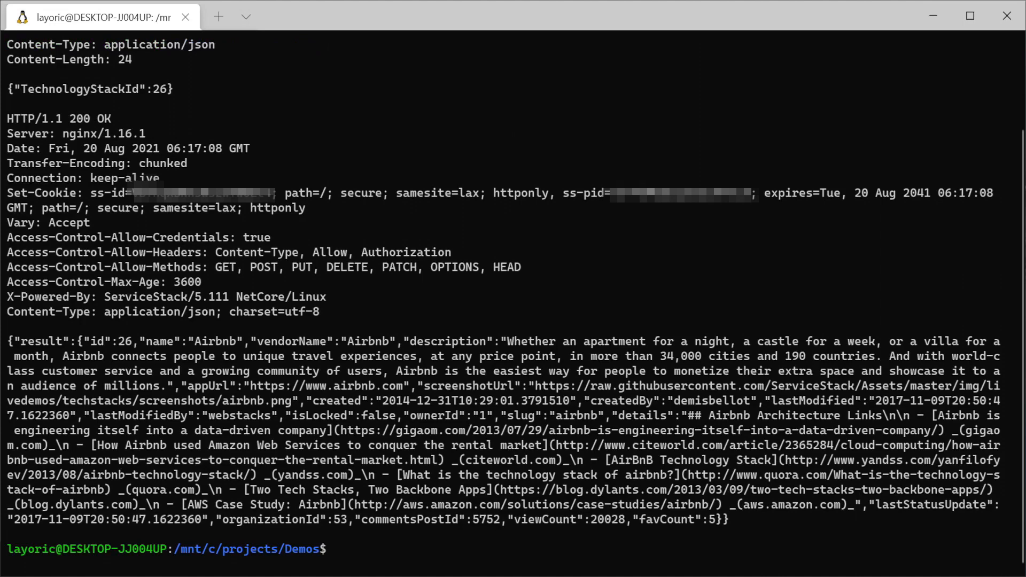
- Compose the AddFavoriteTechStack send reading fav-tech.json with -token $TECHTOKEN and -raw output
text(x send https://techstacks.io AddFavoriteTechStack -token $TECHTOKEN < fav-tech.json -raw)
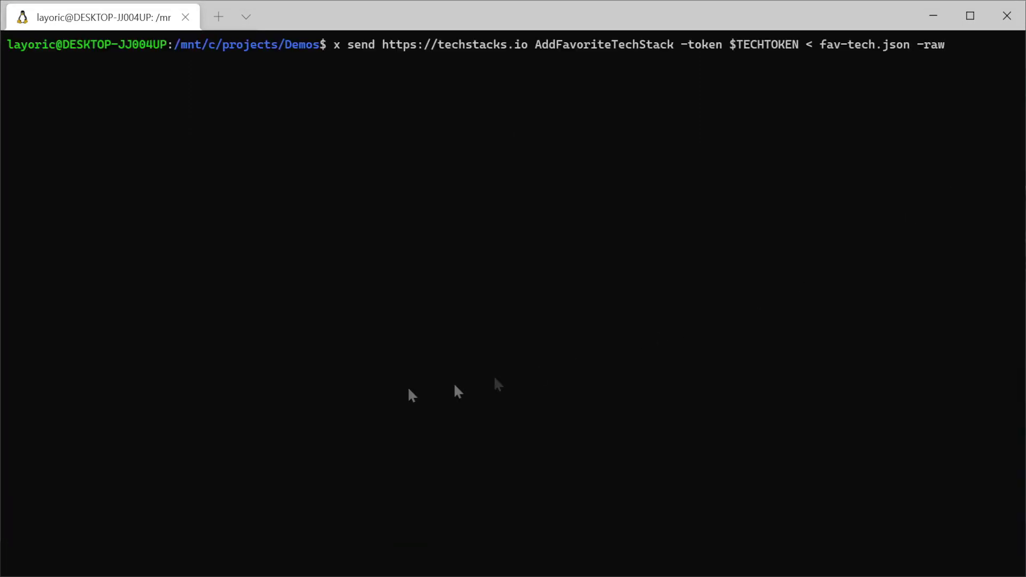
- Run the fav-tech.json AddFavoriteTechStack send with -json output instead of -raw
text(json)
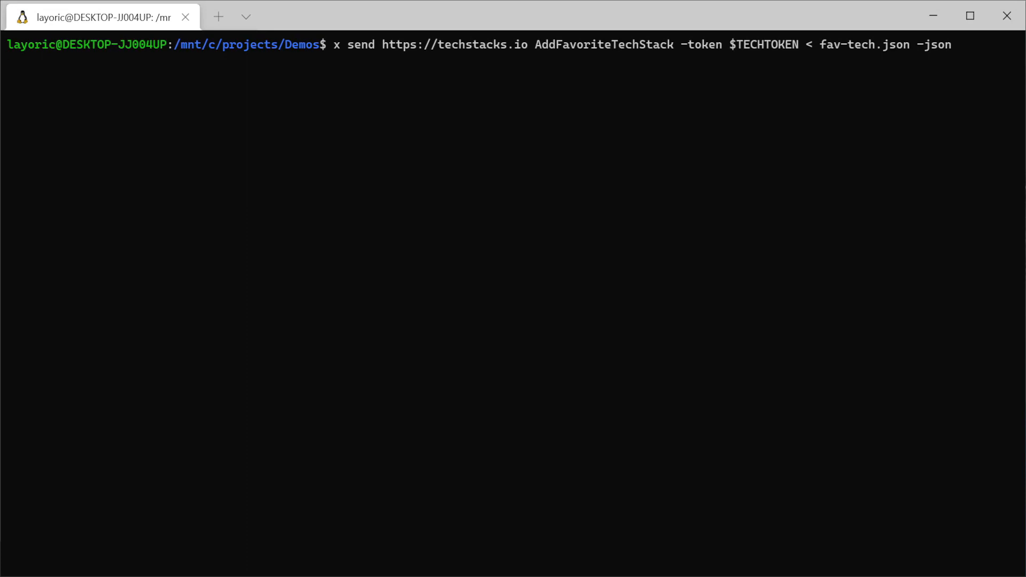
key(Enter)
text(x send https://techstacks.io AddFavoriteTechStack -token $TECHTOKEN < fav-tech.json -json | jq -)
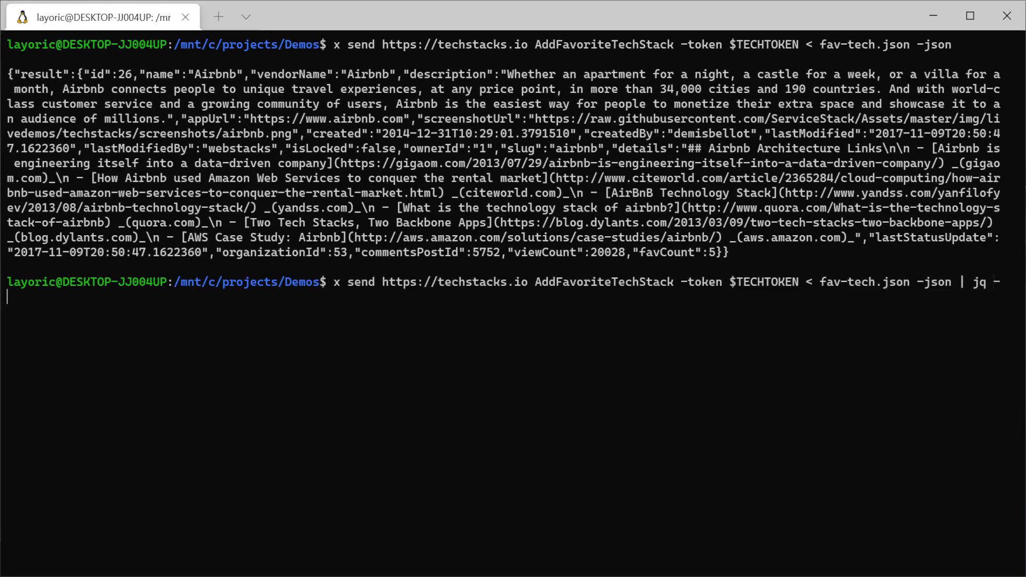
- Pipe the JSON response through jq -r '.result.id' to print 26
text(r '.result.i)
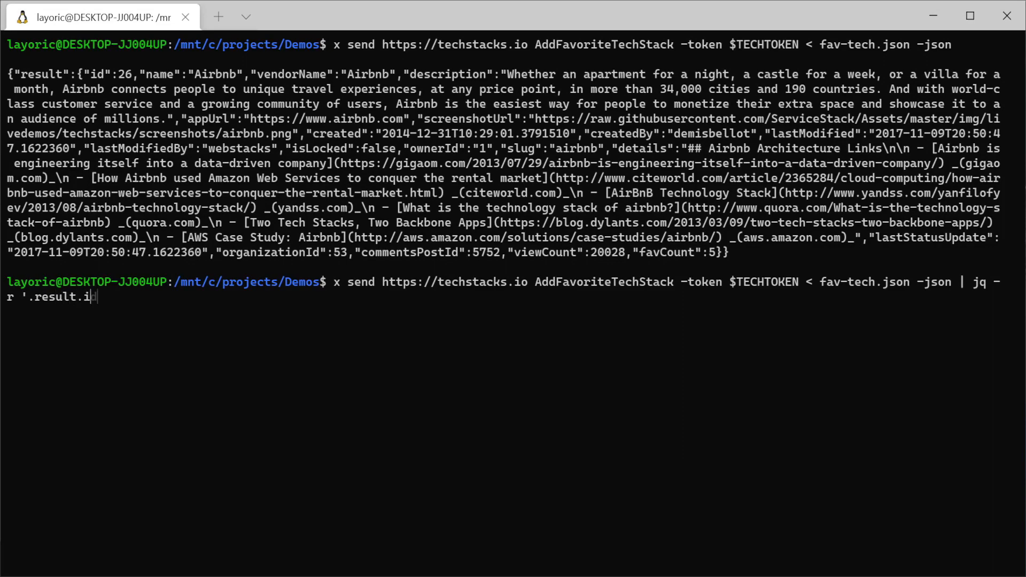
key(Enter)
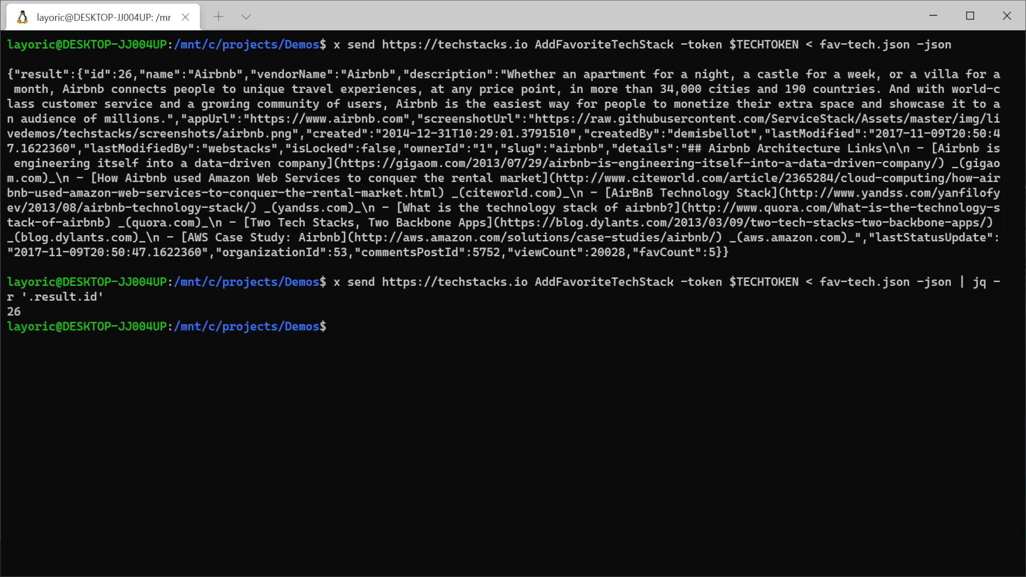